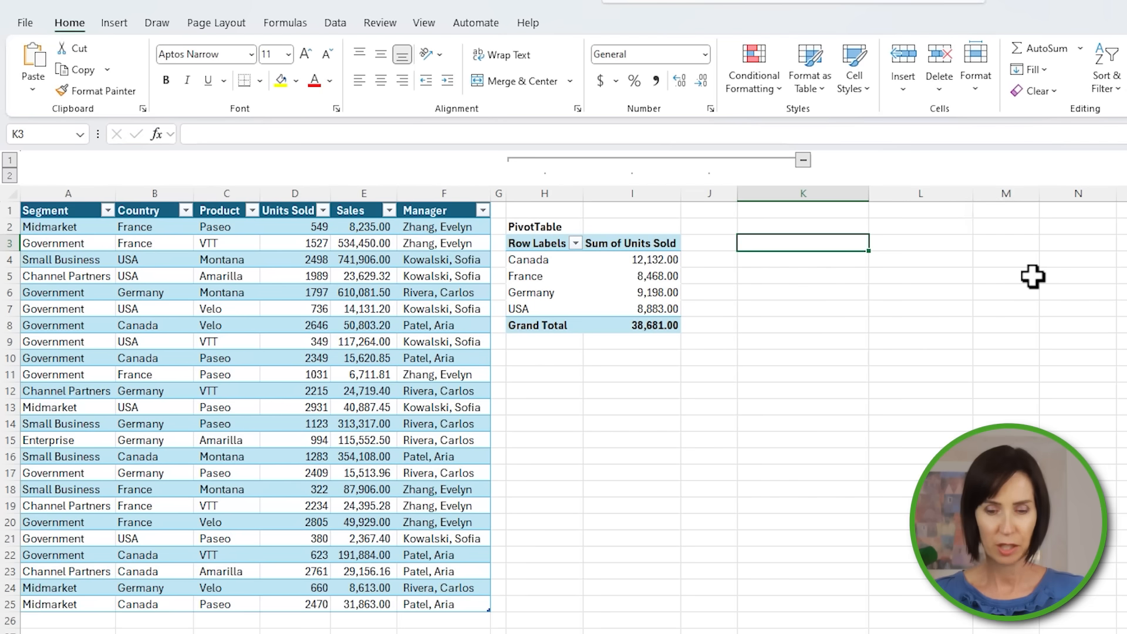
# Step: Start a GROUPBY formula in K3 grouping by Country with Units Sold as the values
pyautogui.write('=g')
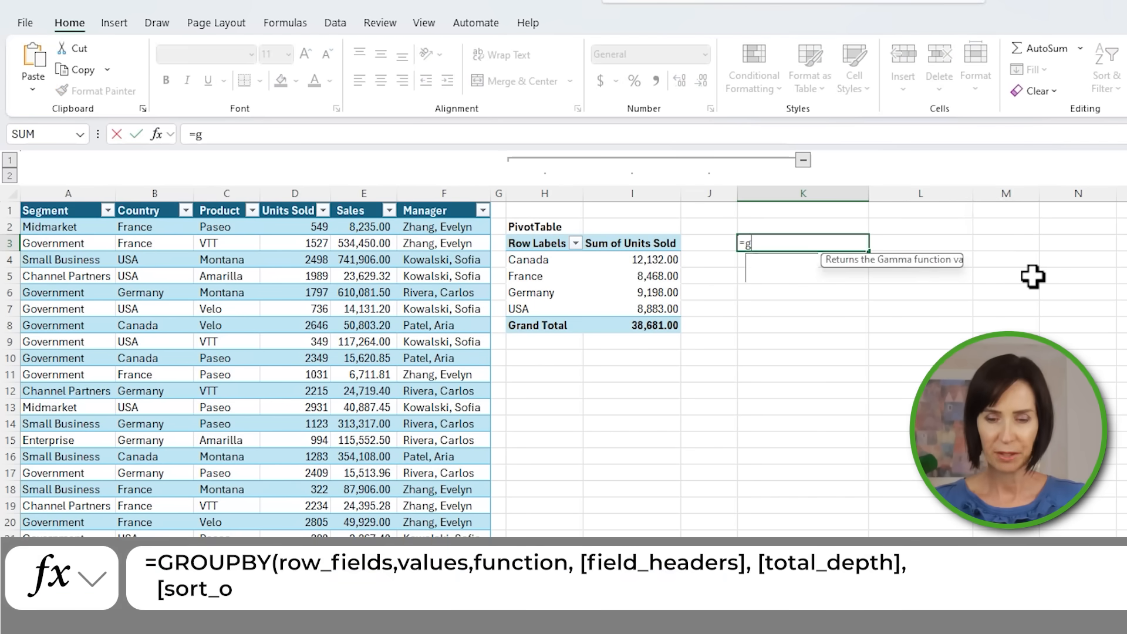
pyautogui.write('GROUPBY(Table1[[#All],[Country')
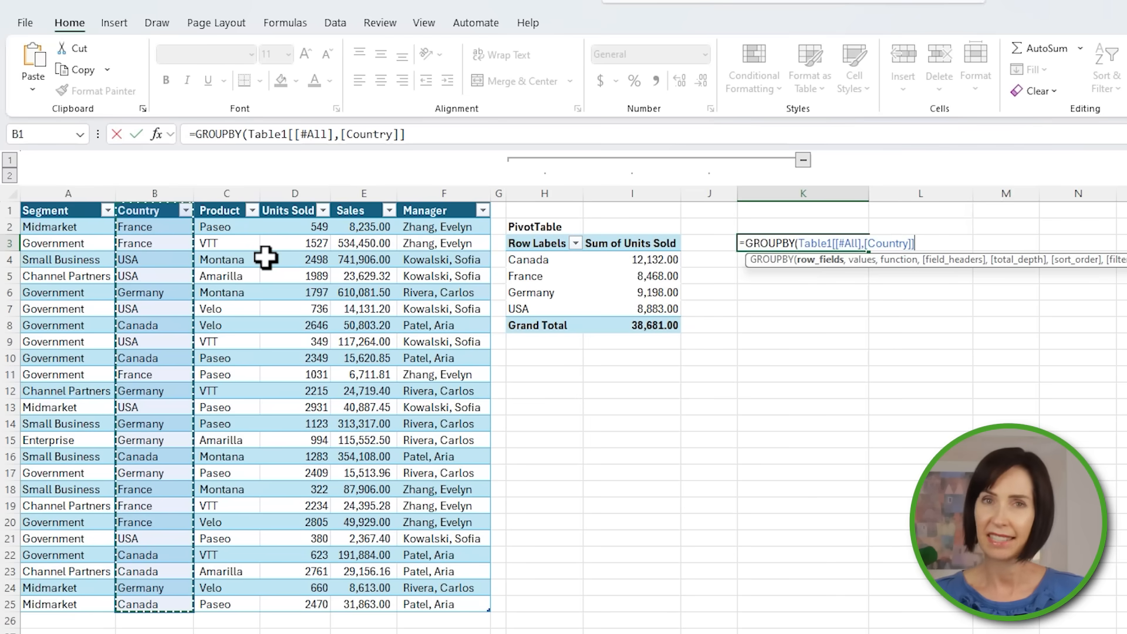
pyautogui.write(',')
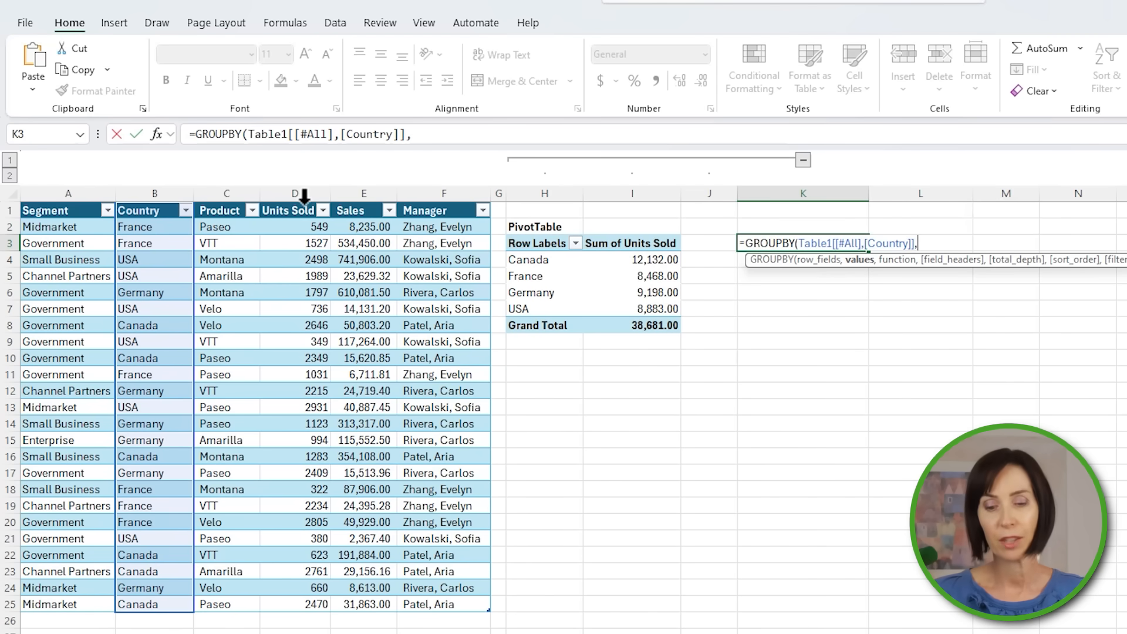
pyautogui.write('Table1[[#All],[Units Sold]]')
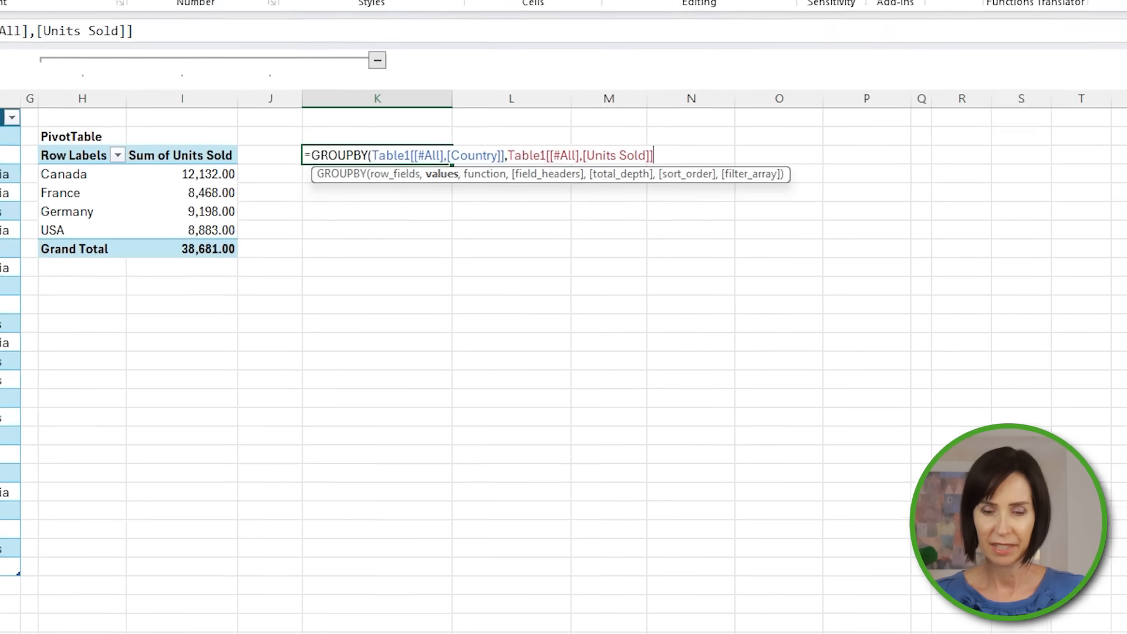
pyautogui.write(',')
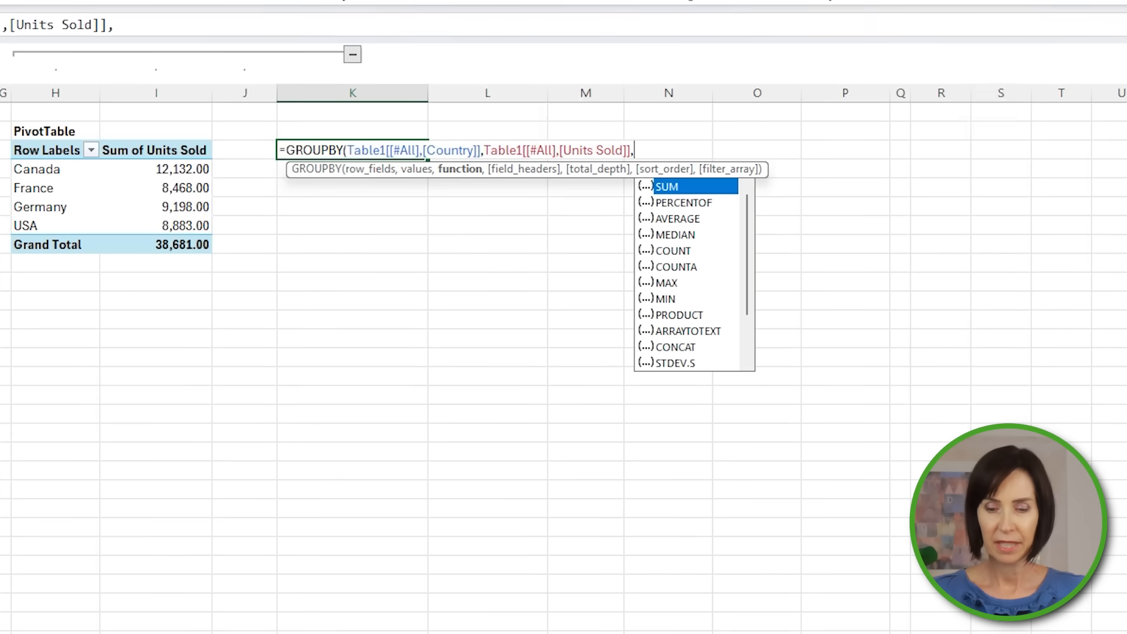
pyautogui.moveTo(708, 293)
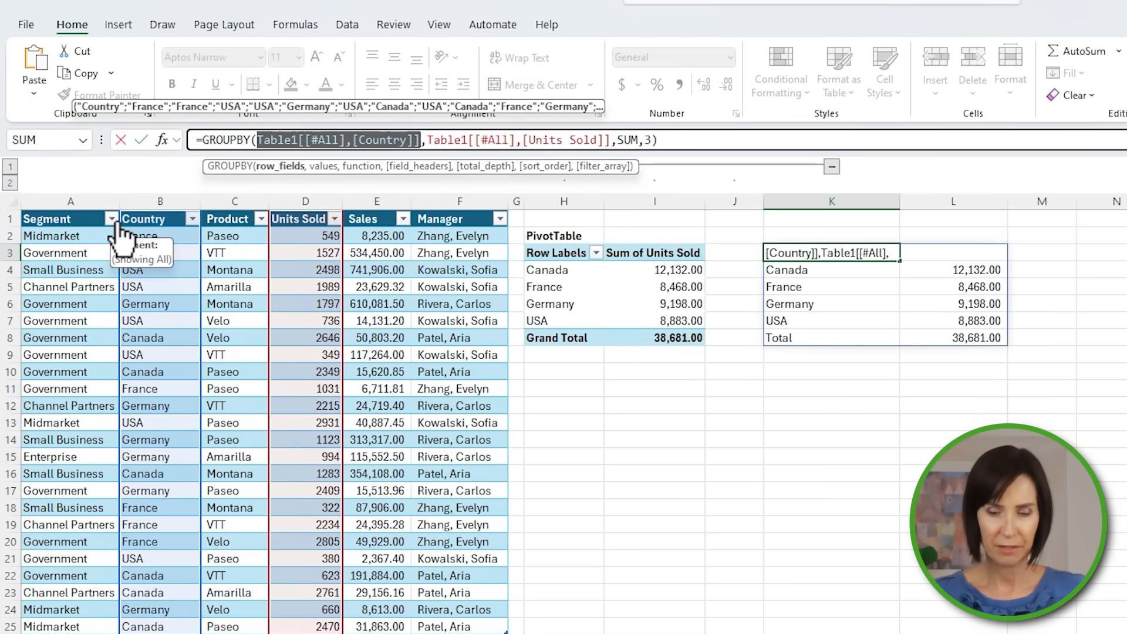
# Step: Change the K3 row fields to Country:Product and add total_depth 2
pyautogui.click(160, 219)
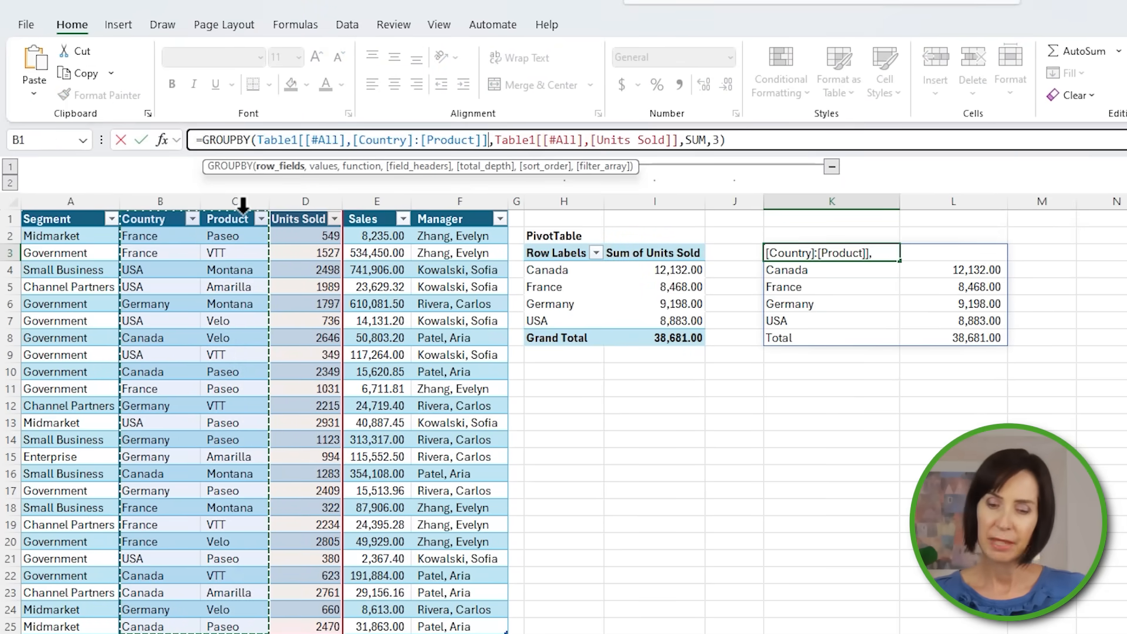
pyautogui.moveTo(403, 202)
pyautogui.write(',')
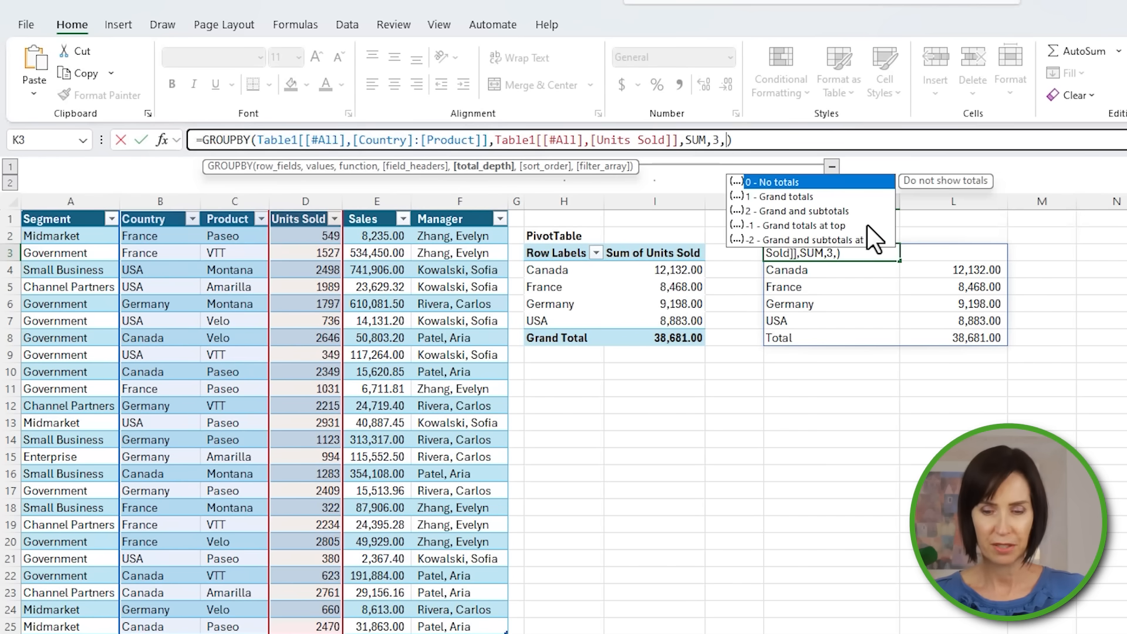
pyautogui.click(800, 211)
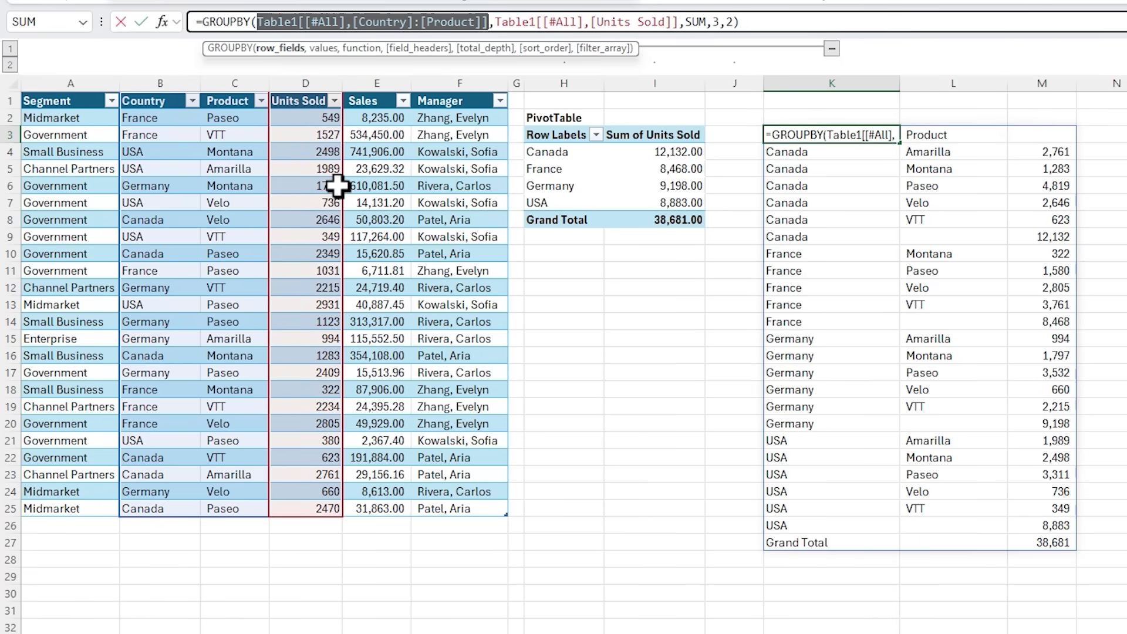
# Step: Group K3 by HSTACK of Segment and Product, with Units Sold:Sales as values
pyautogui.write('HSTACK(')
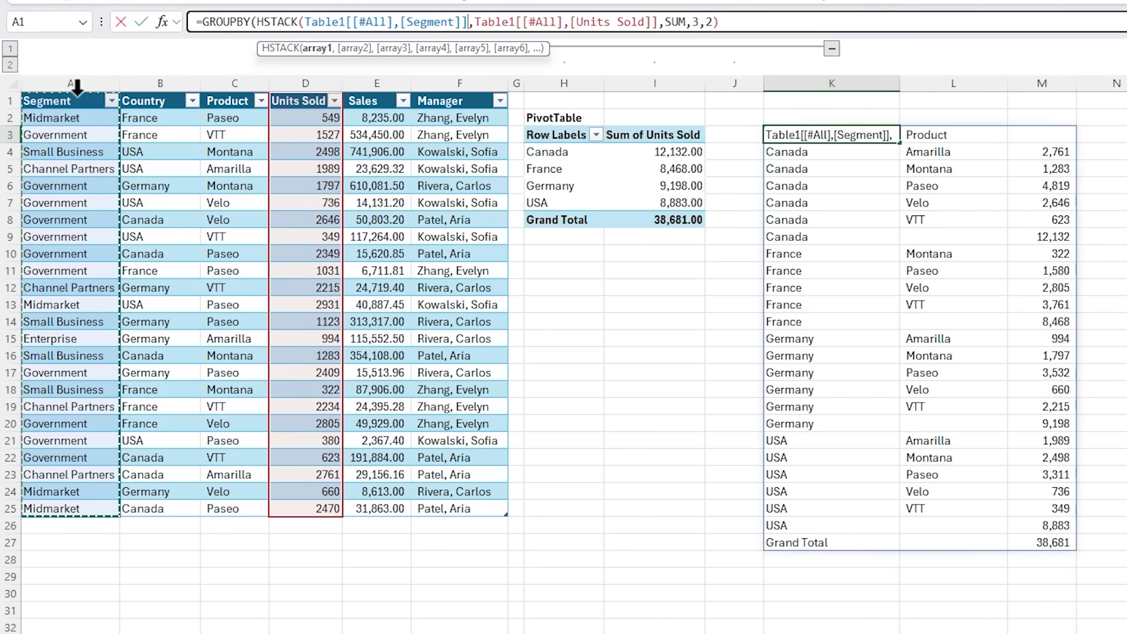
pyautogui.click(233, 117)
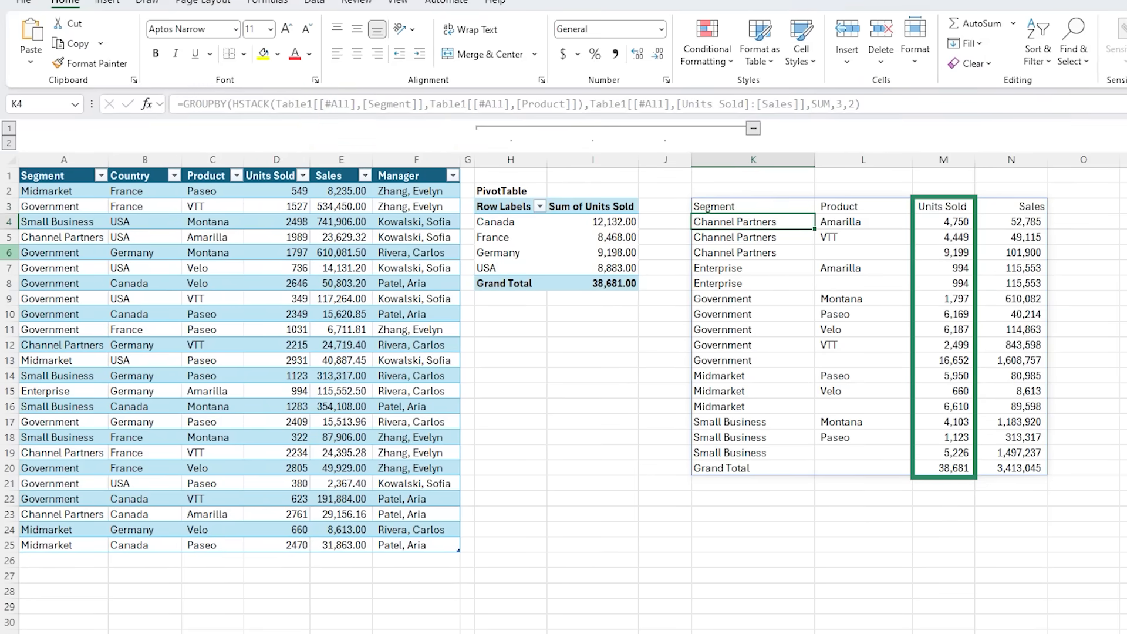
pyautogui.click(1011, 221)
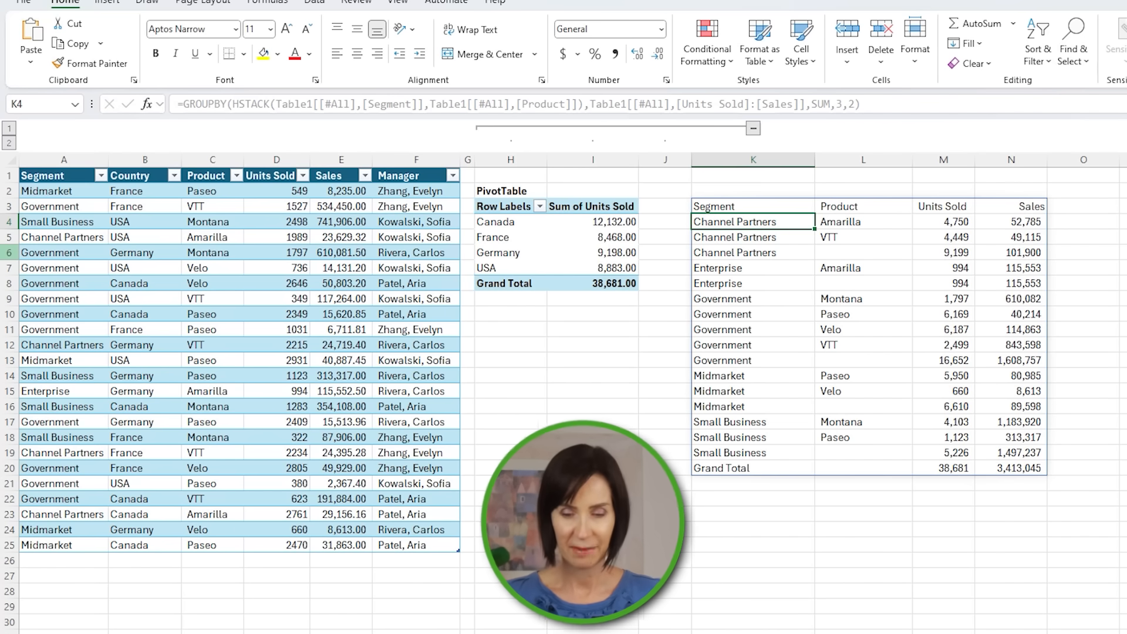
# Step: Add a sort_order to the K3 formula, trying 3, then changing it to {1,-2}
pyautogui.click(753, 206)
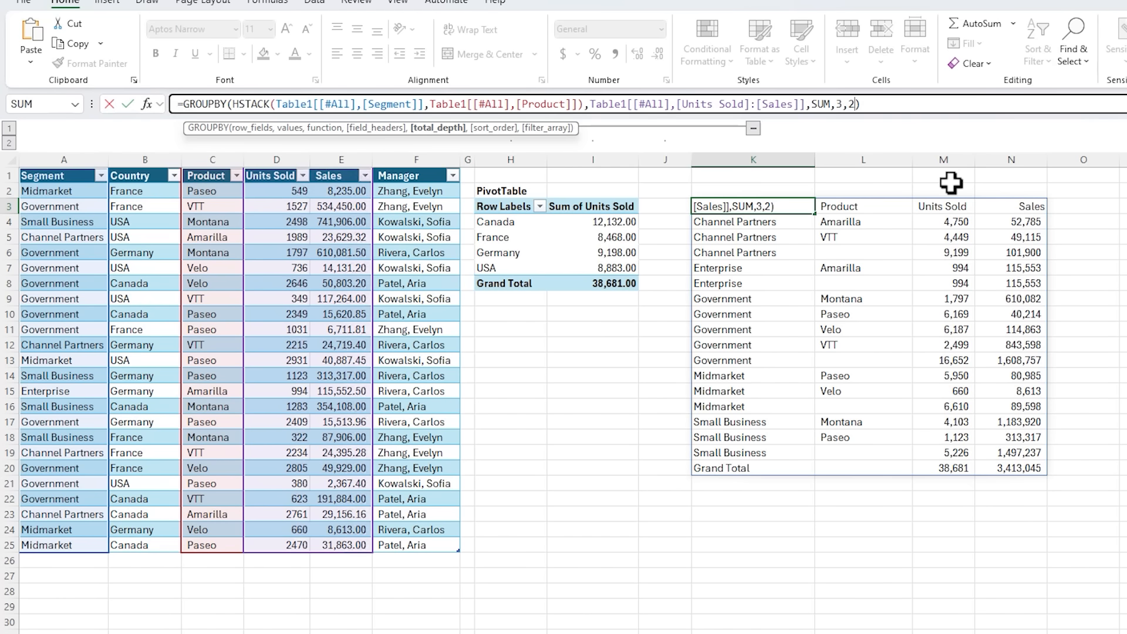
pyautogui.write(',')
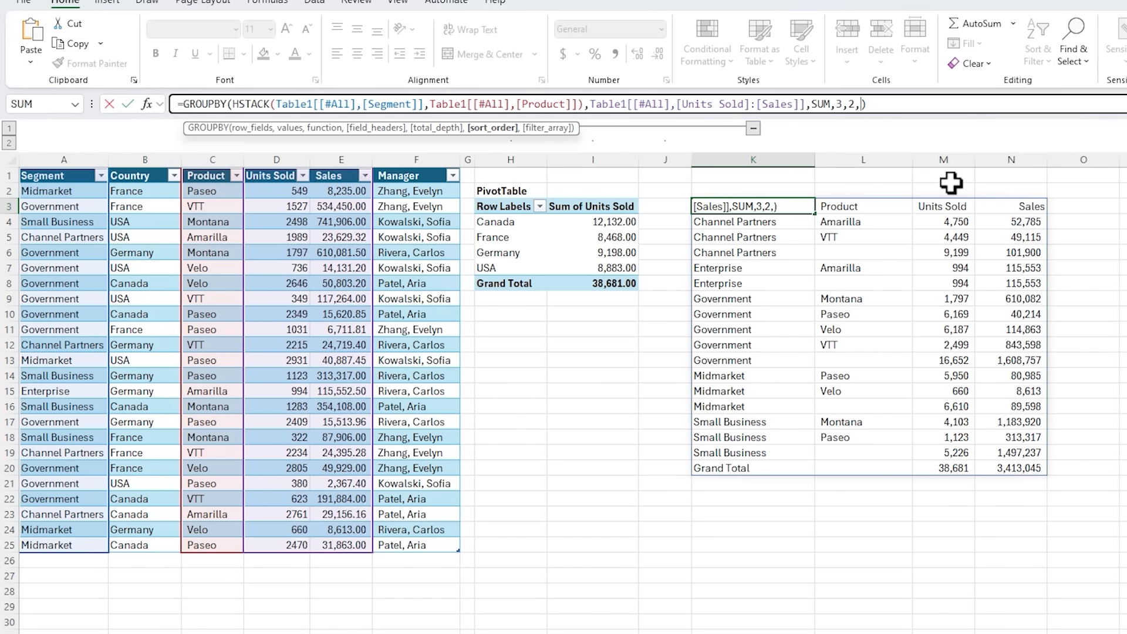
pyautogui.write('3')
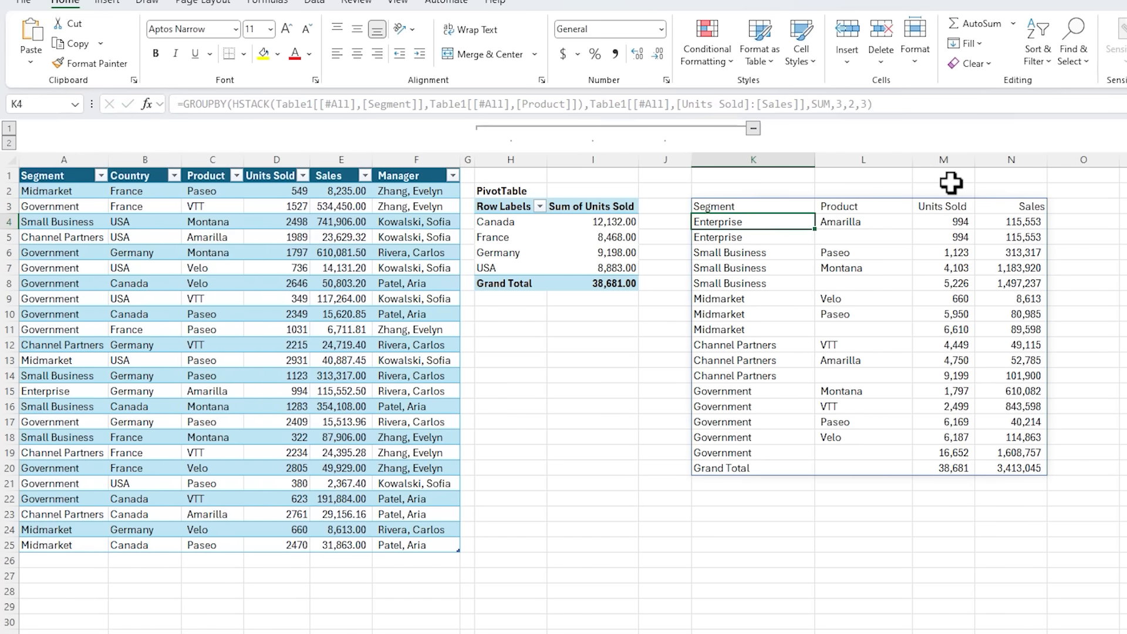
pyautogui.click(752, 206)
pyautogui.write('-')
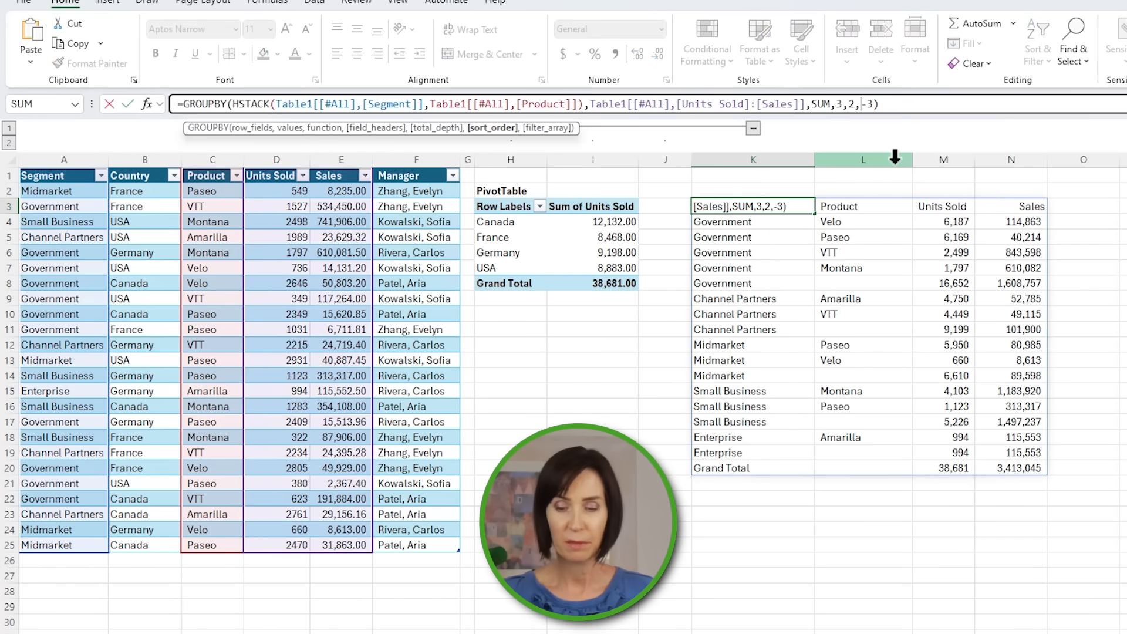
pyautogui.write('{1')
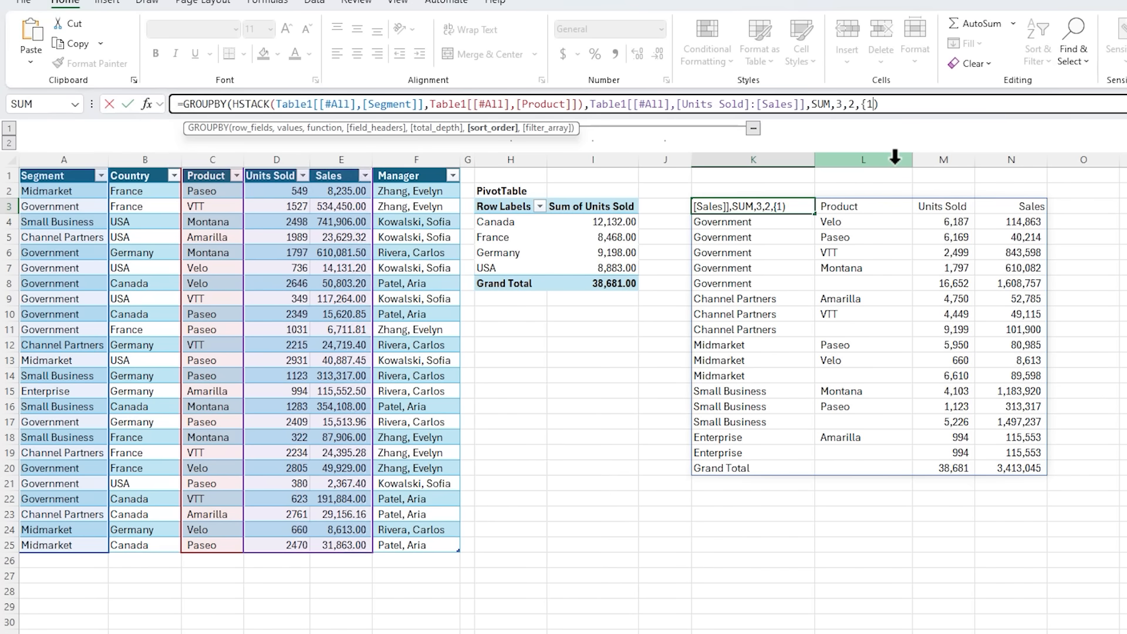
pyautogui.write('-2')
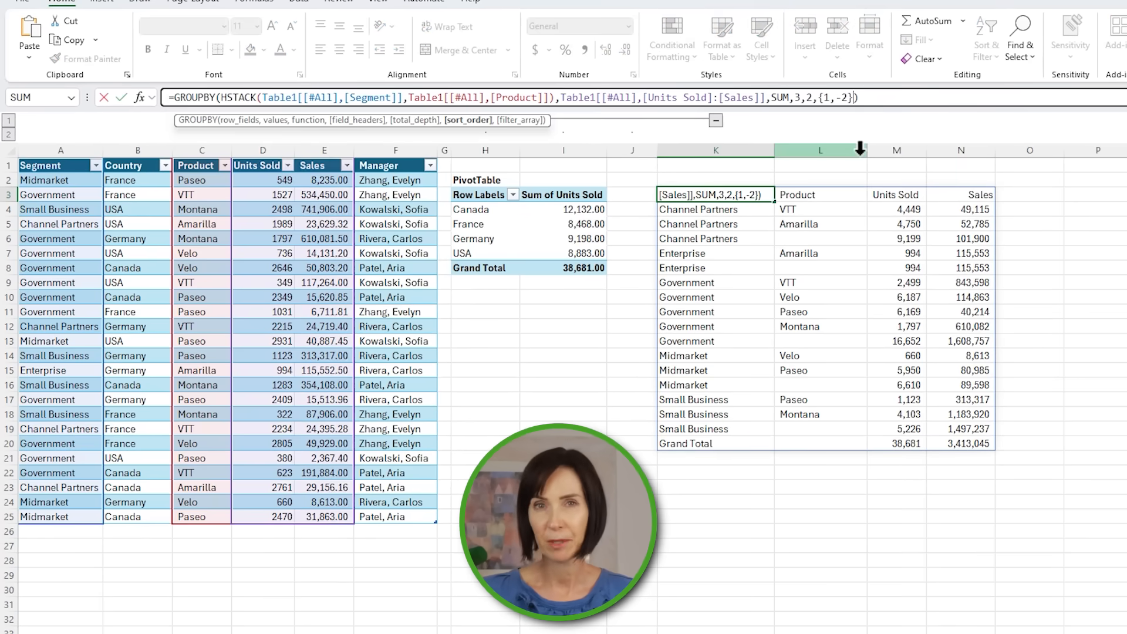
# Step: Add filter_array Table1[[#All],[Segment]]<>"Midmarket" after the sort order in K3
pyautogui.write(',')
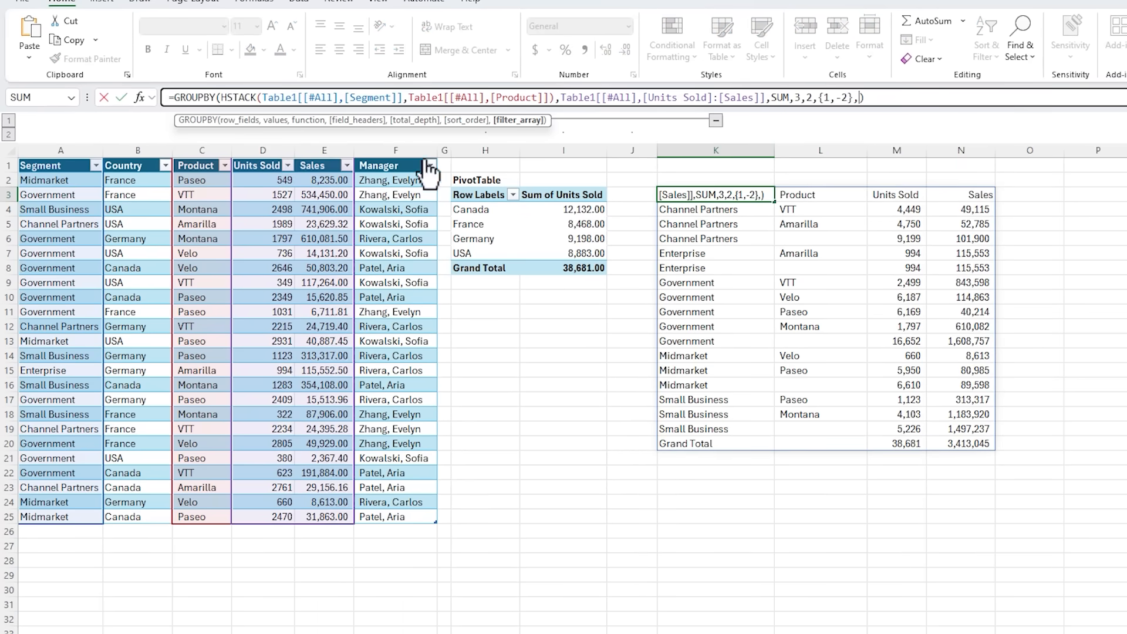
pyautogui.click(61, 166)
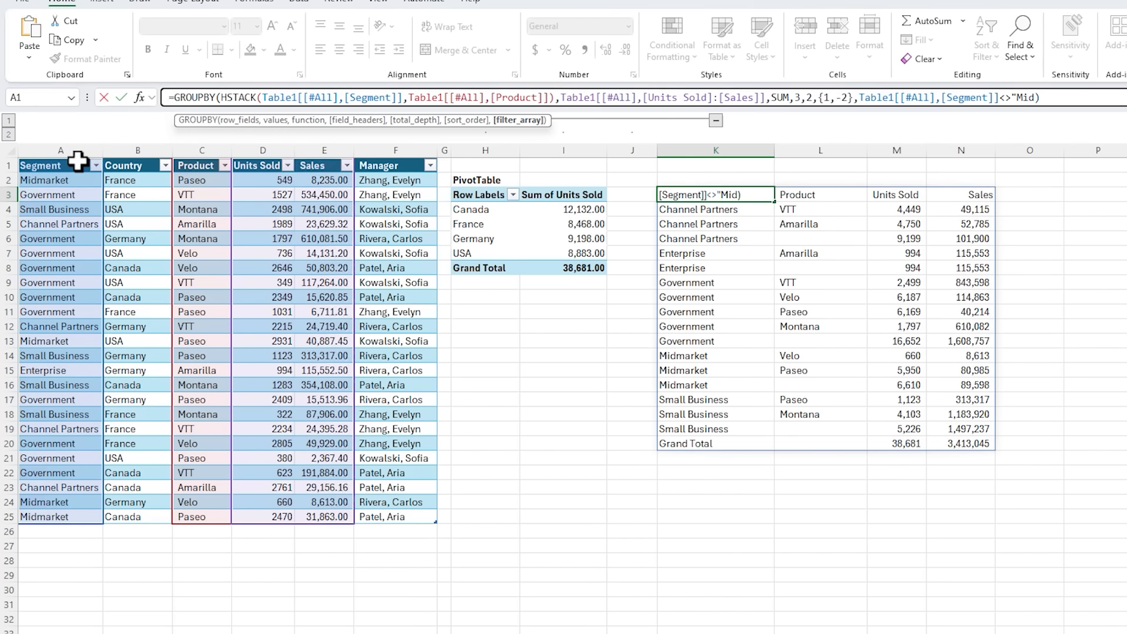
pyautogui.write('market')
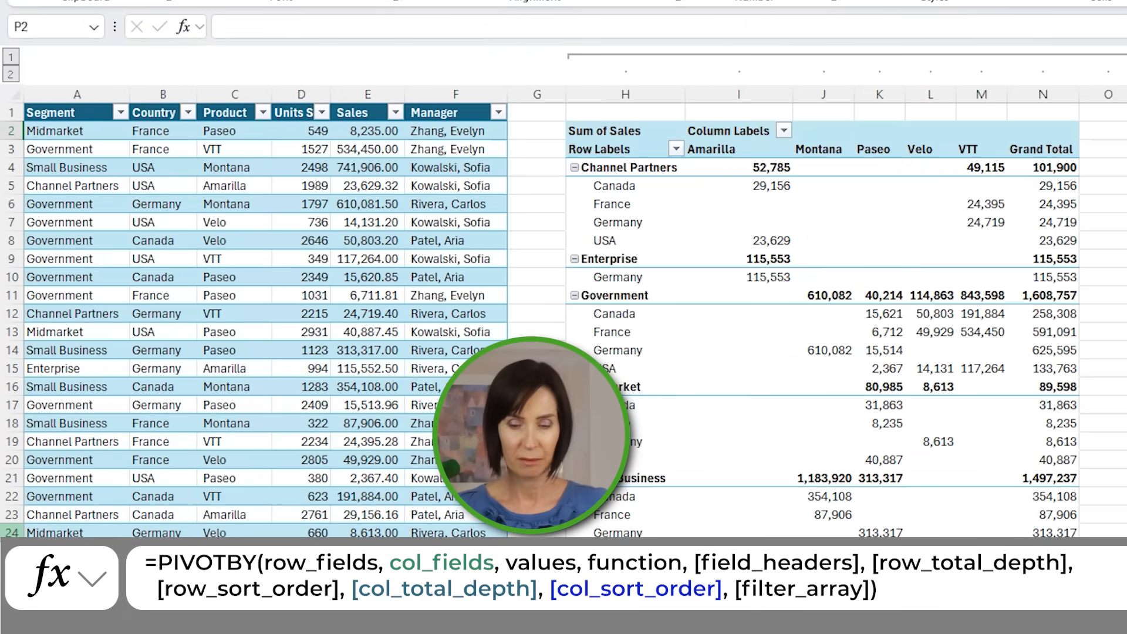
# Step: Enter PIVOTBY in P2: Segment:Country rows, Product columns, Sales values, SUM, 3, 2
pyautogui.write('=piv')
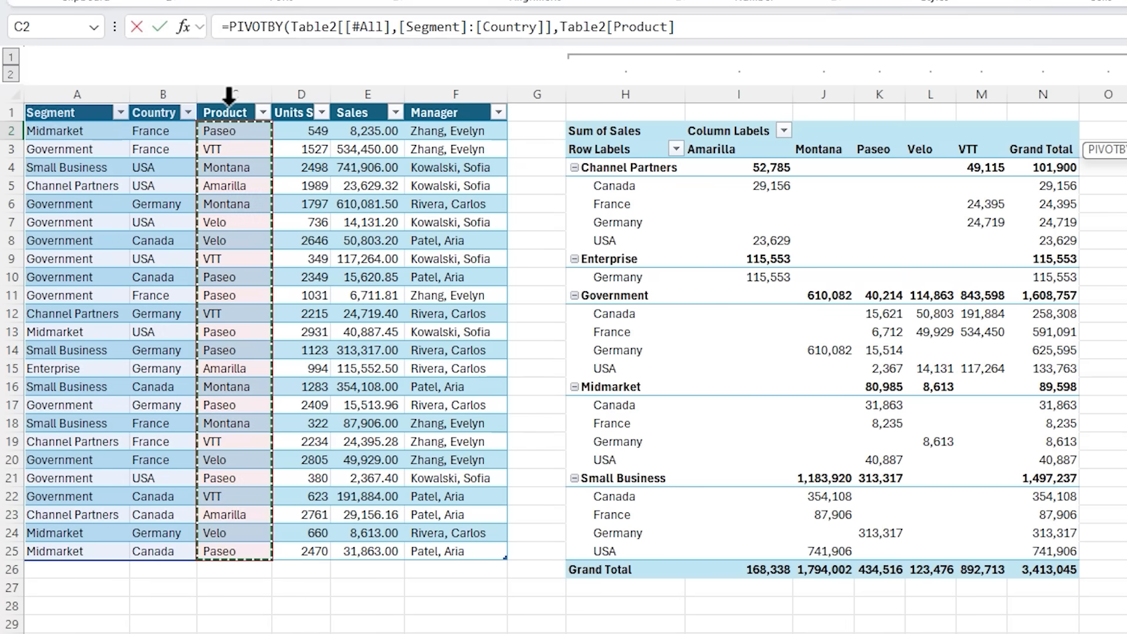
pyautogui.click(367, 130)
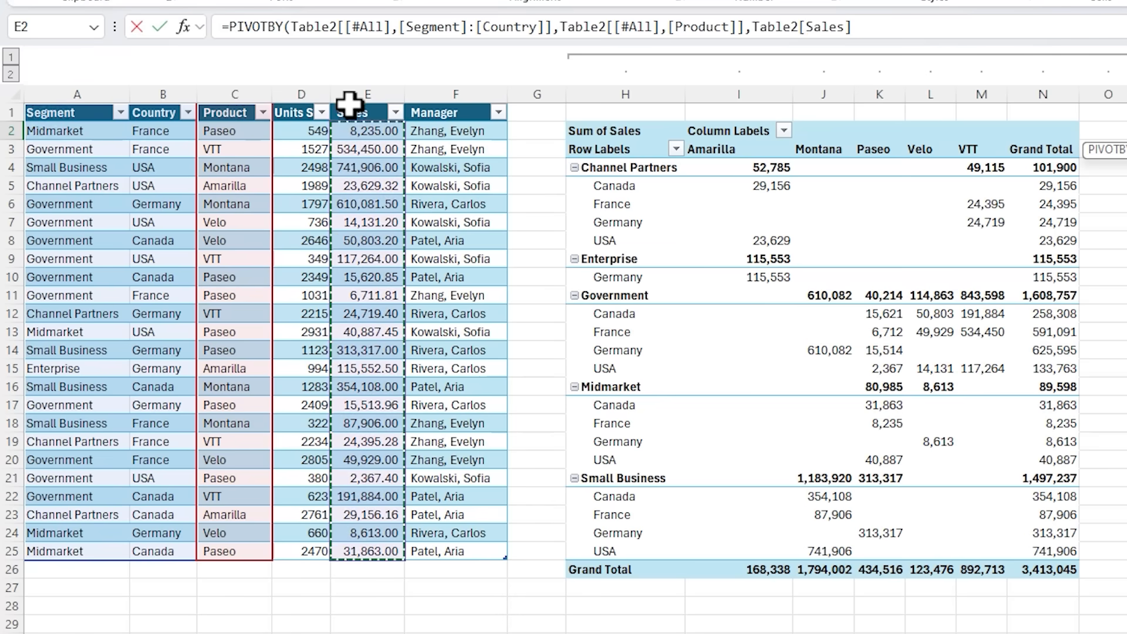
pyautogui.click(367, 111)
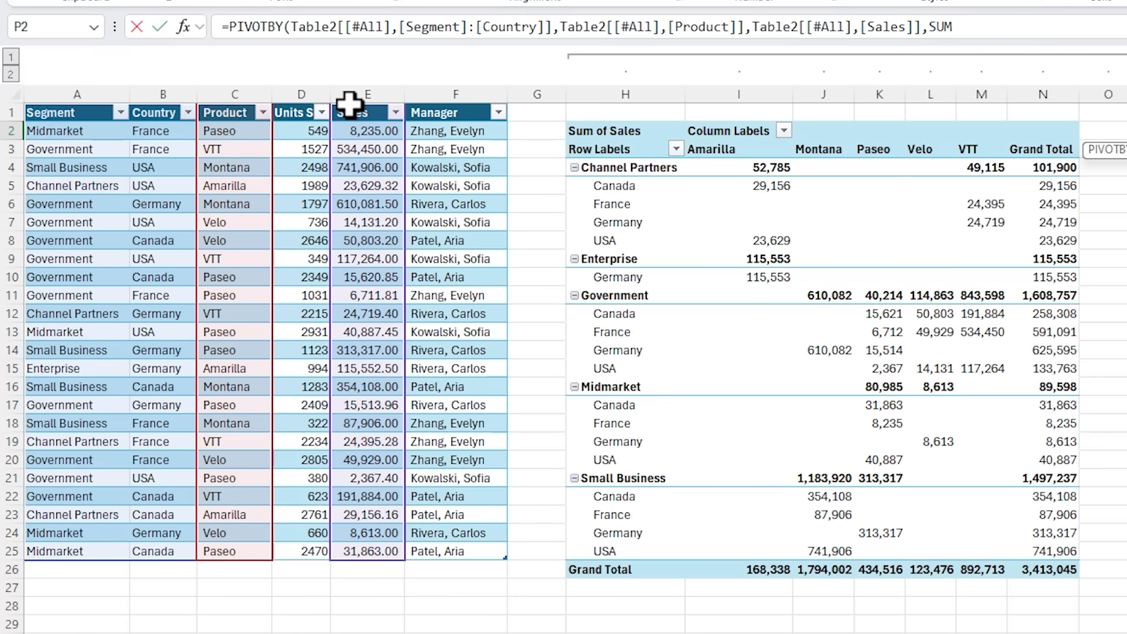
pyautogui.write(',3')
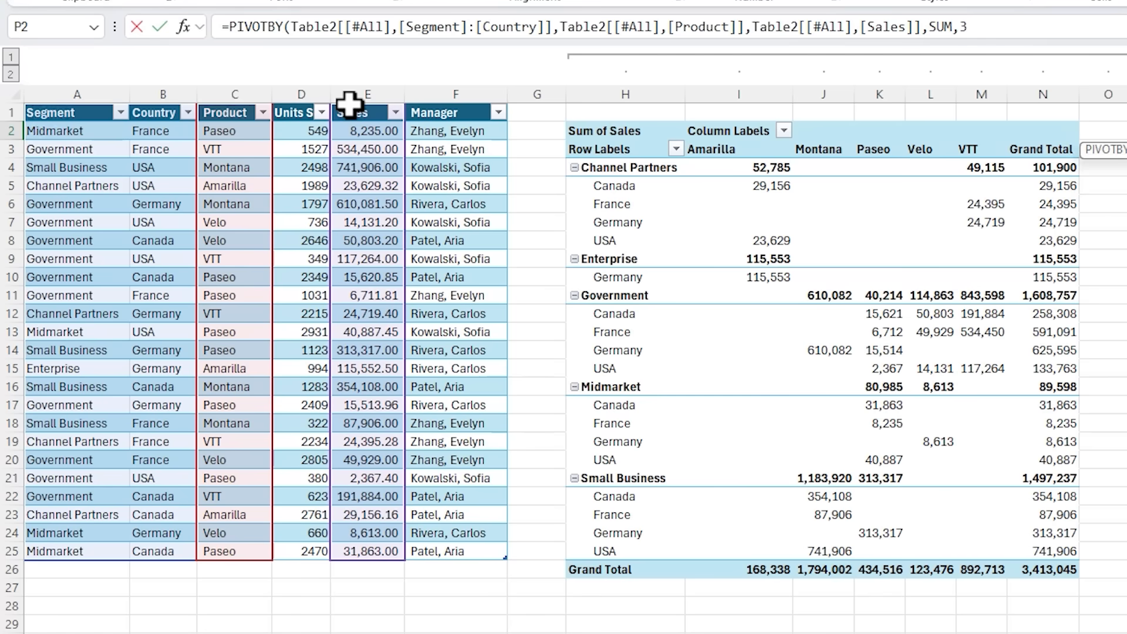
pyautogui.write(',')
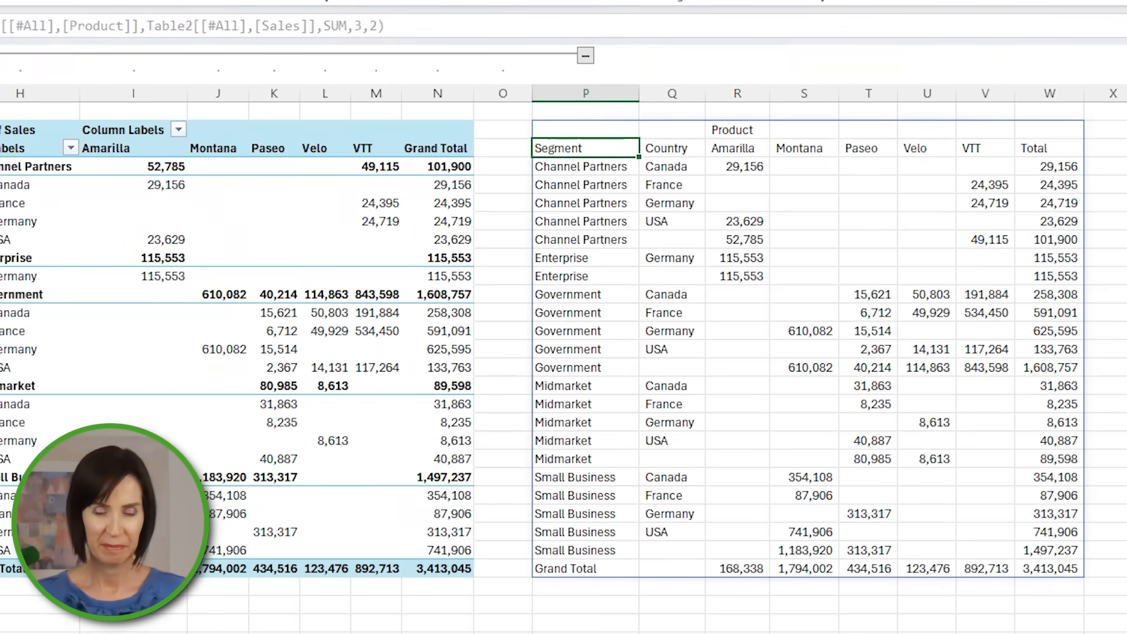
pyautogui.click(585, 129)
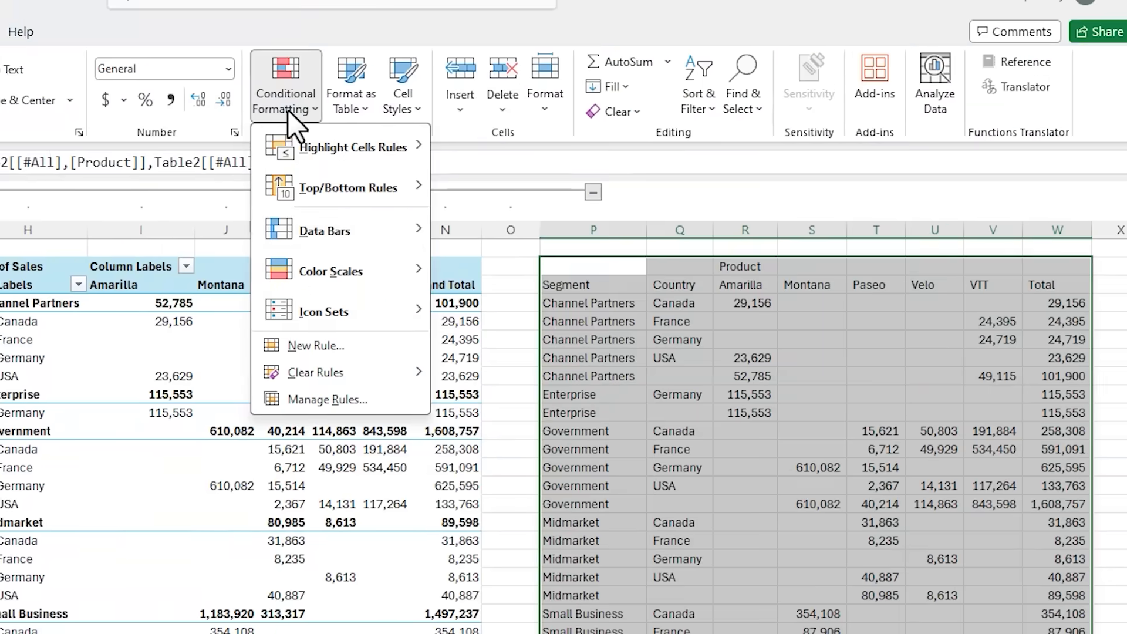
# Step: Create a conditional formatting rule for P:W with bold font and a top border
pyautogui.click(314, 345)
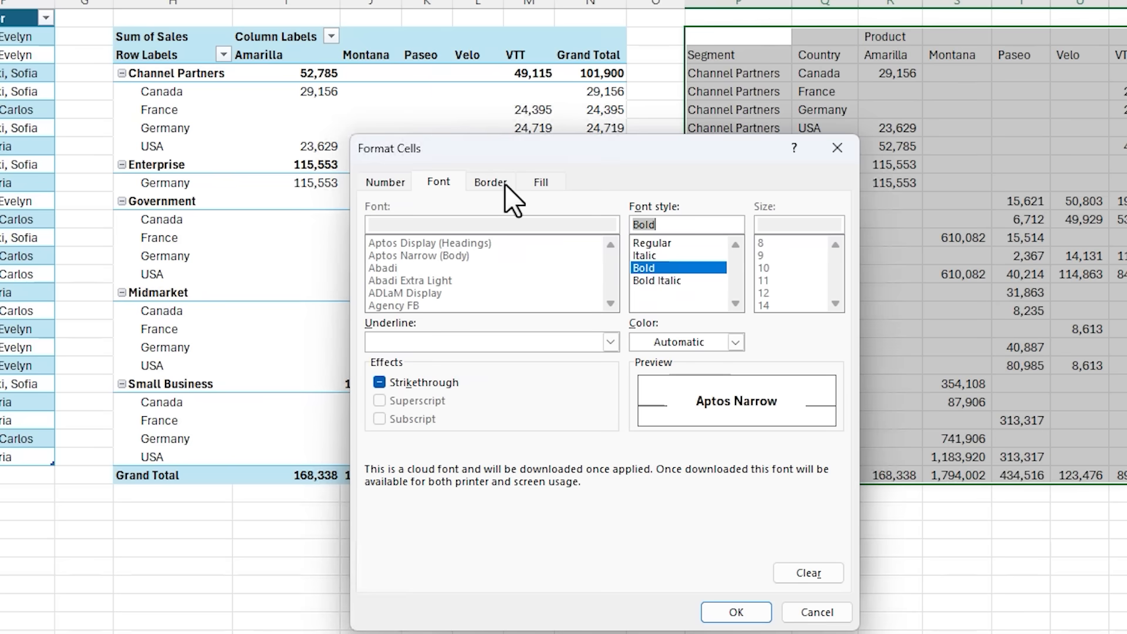
pyautogui.click(490, 181)
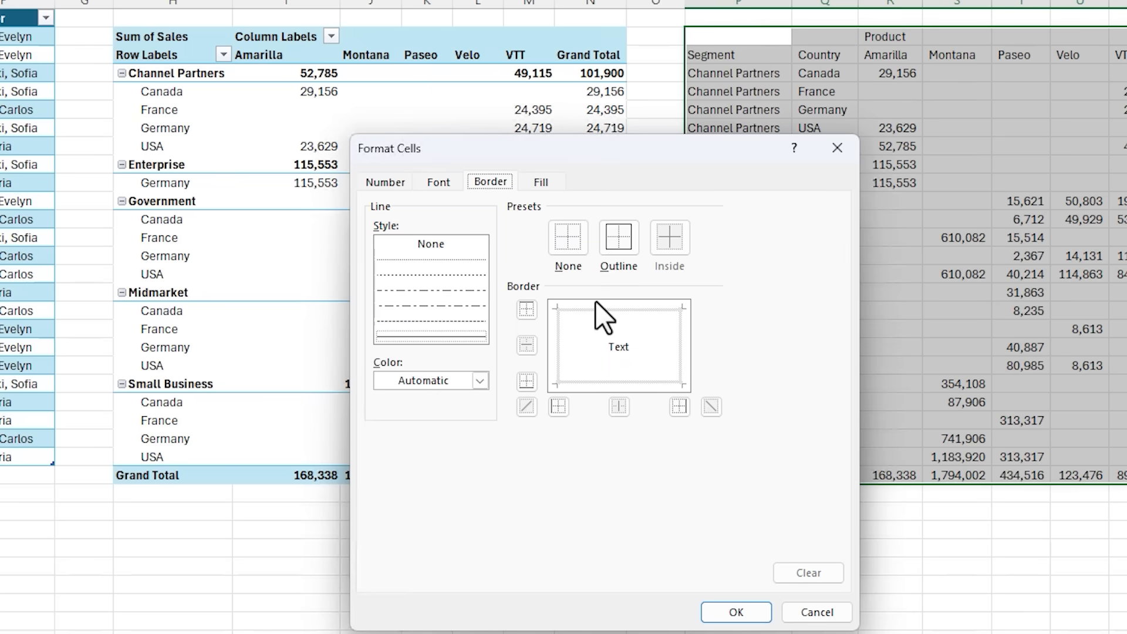
pyautogui.click(526, 309)
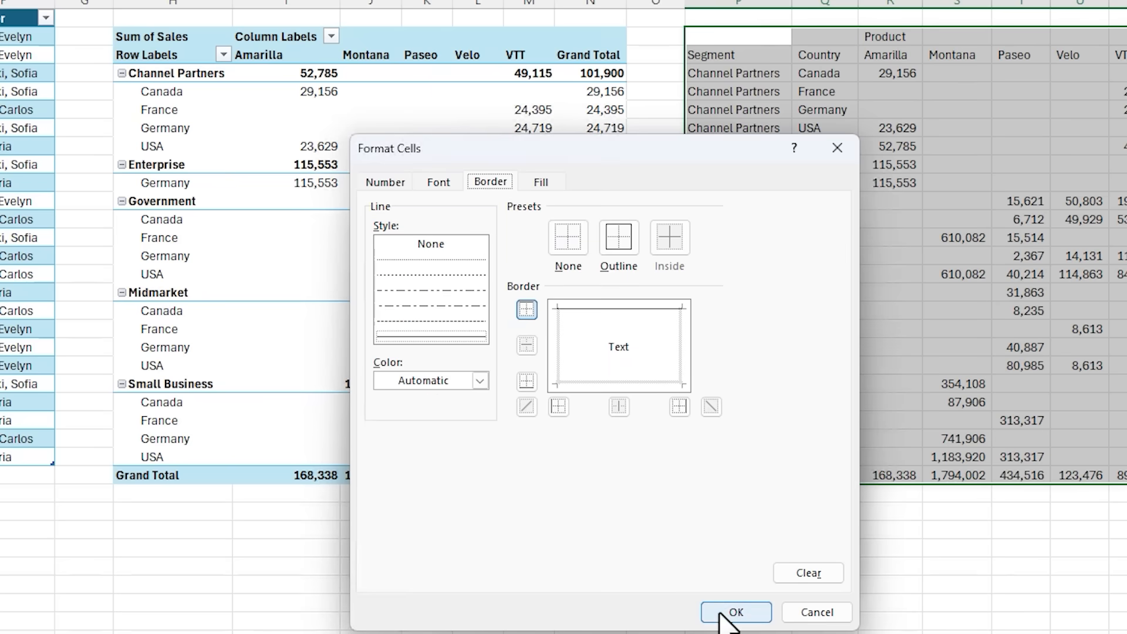
pyautogui.click(735, 612)
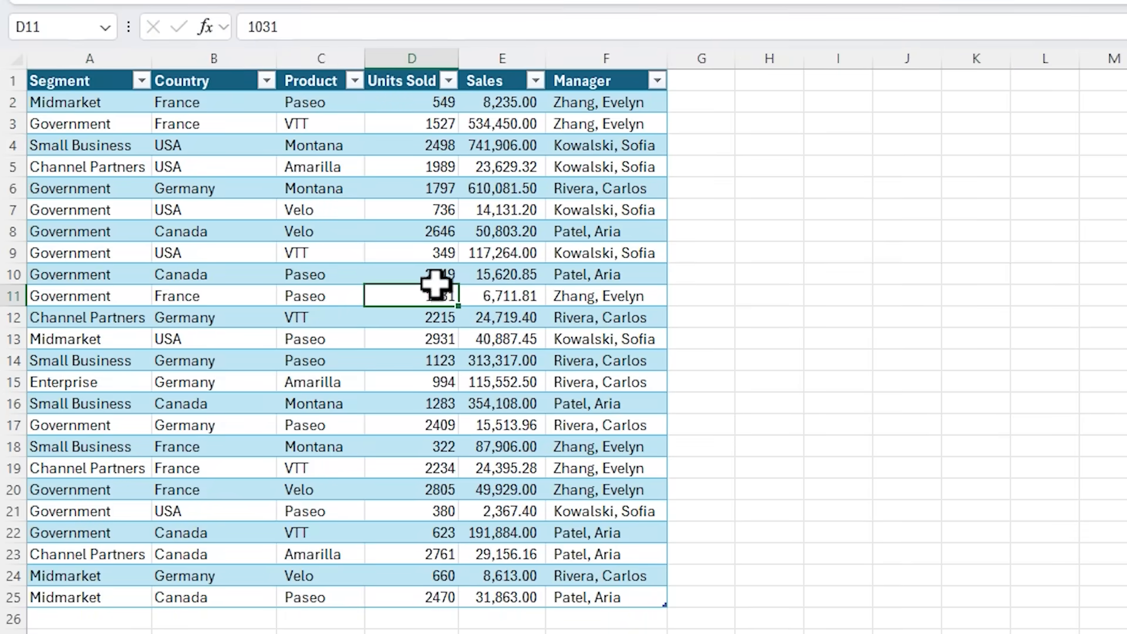
# Step: Insert Segment and Country slicers for the sales table
pyautogui.click(150, 17)
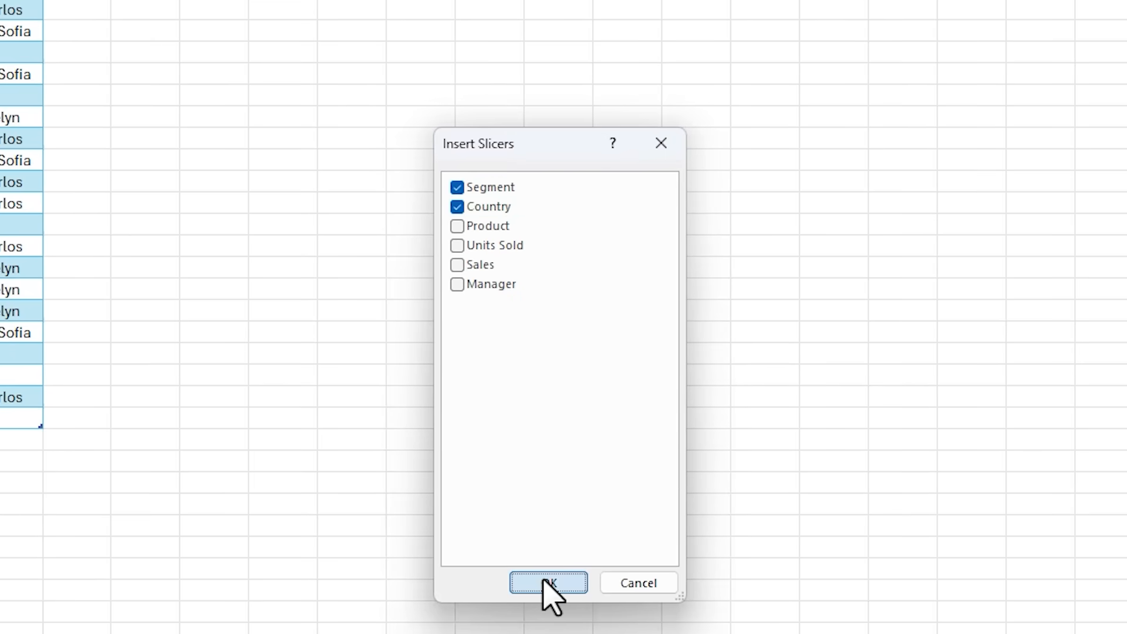
pyautogui.click(548, 583)
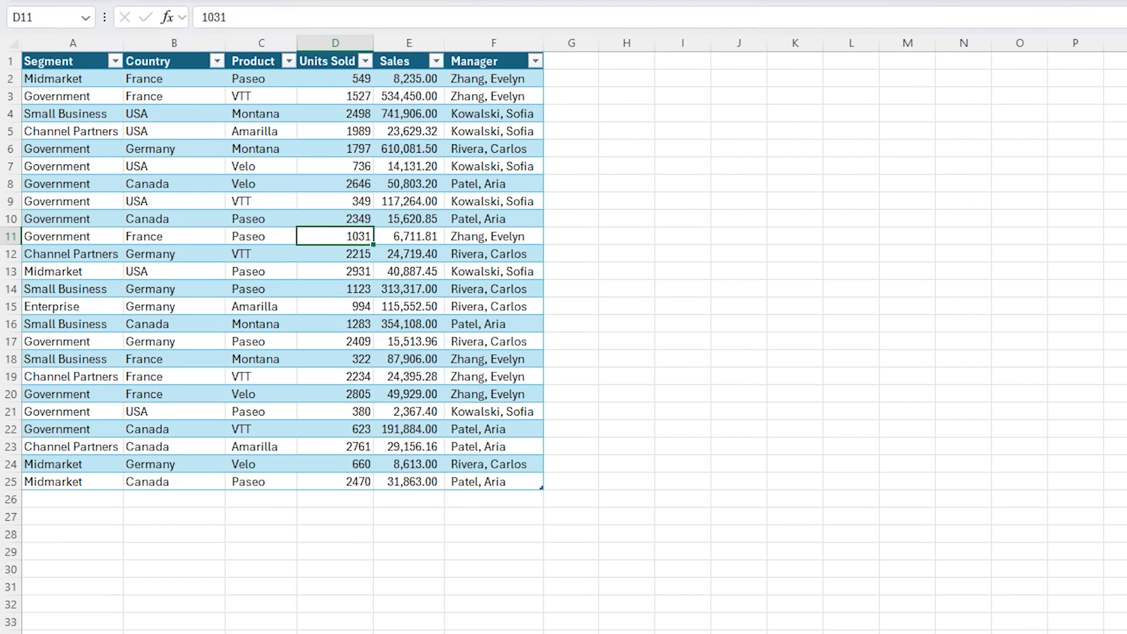
pyautogui.write('Filter')
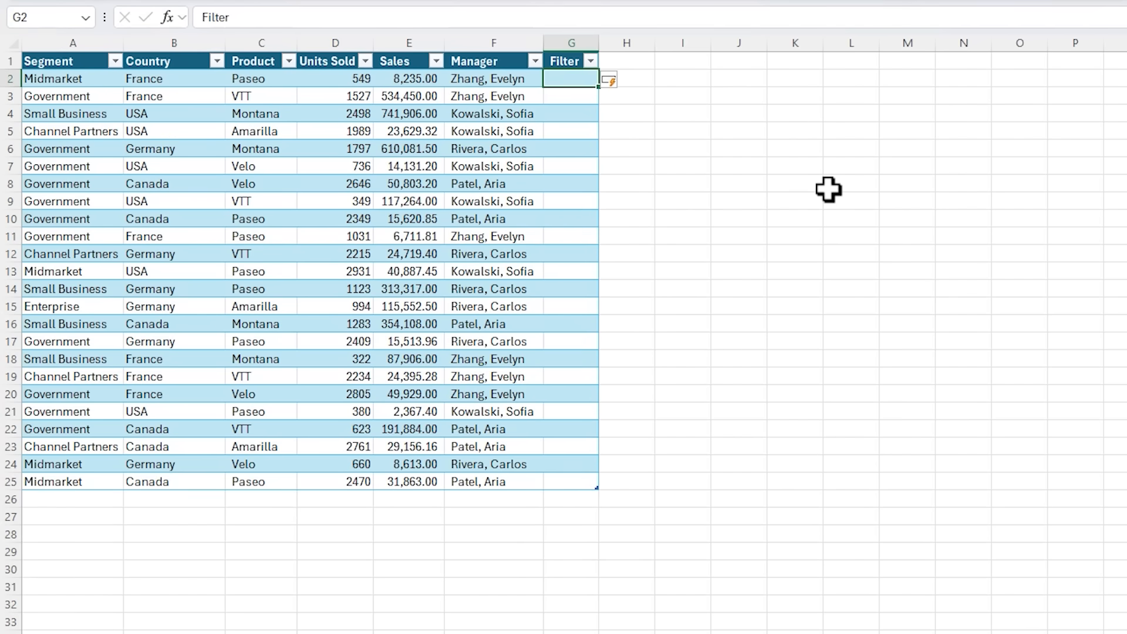
pyautogui.write('=sub')
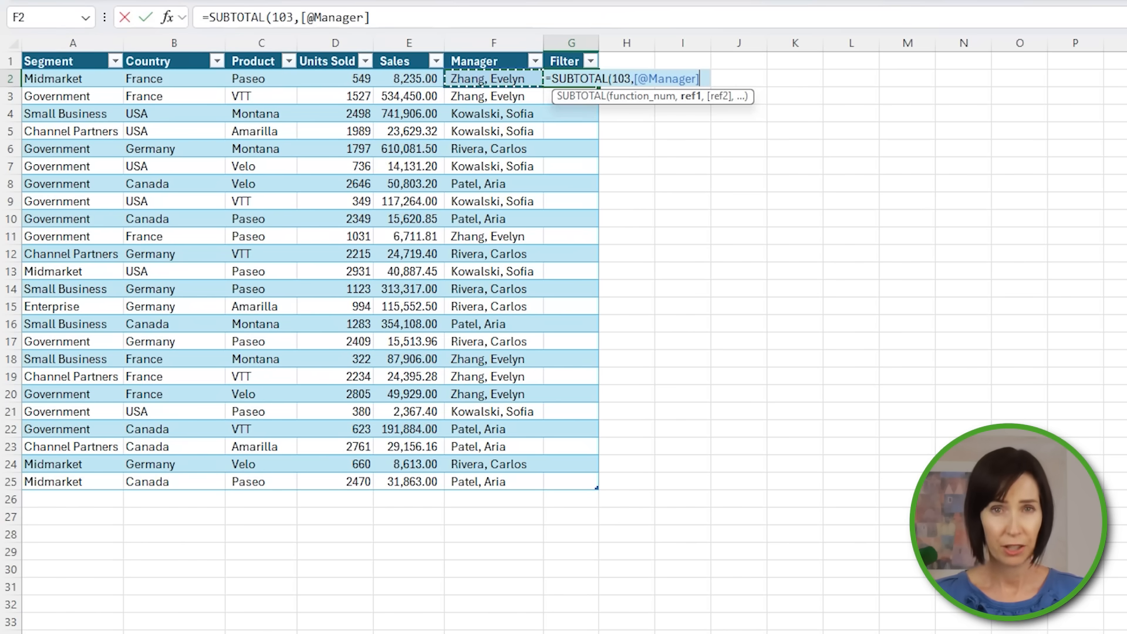
pyautogui.press('Enter')
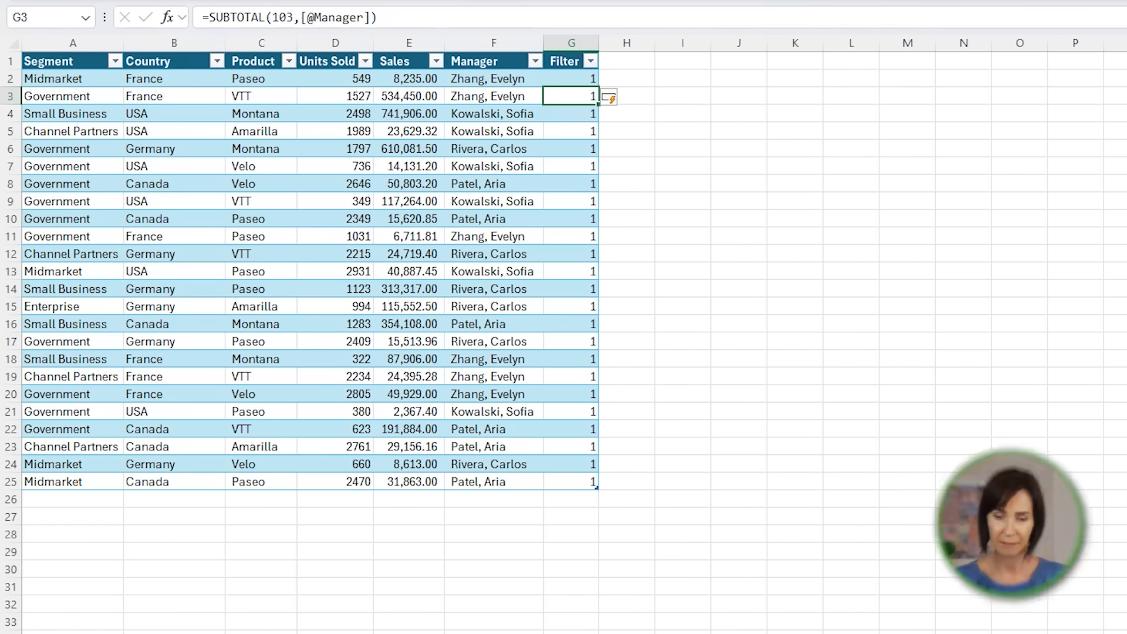
# Step: Filter the sales table's Country column to show only Canada
pyautogui.click(571, 43)
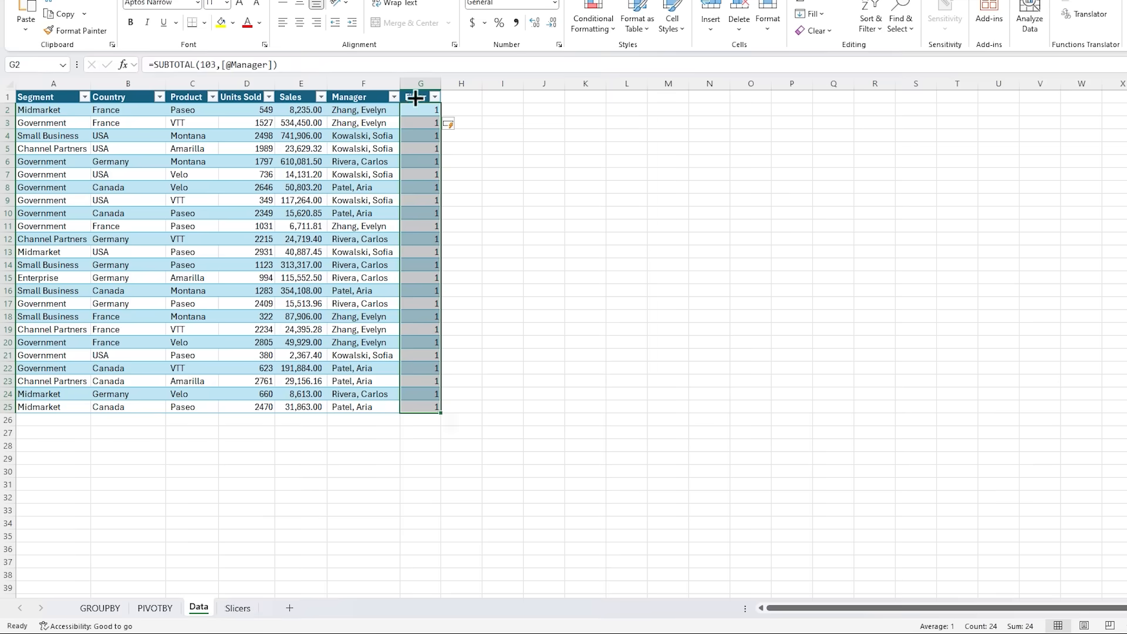
pyautogui.click(237, 607)
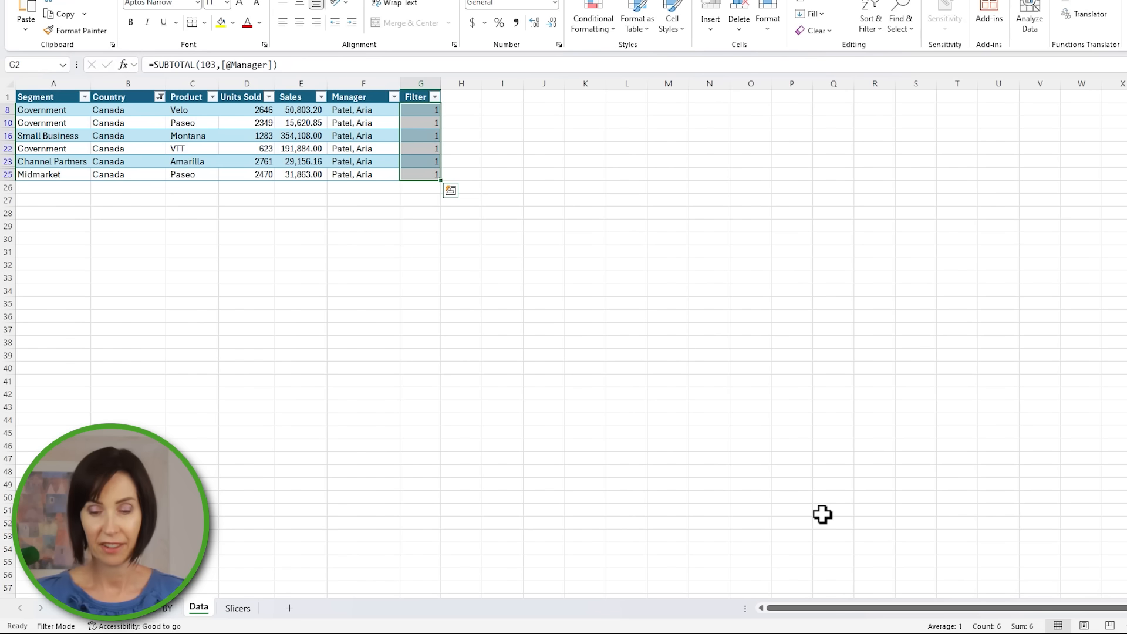
pyautogui.scroll(-3)
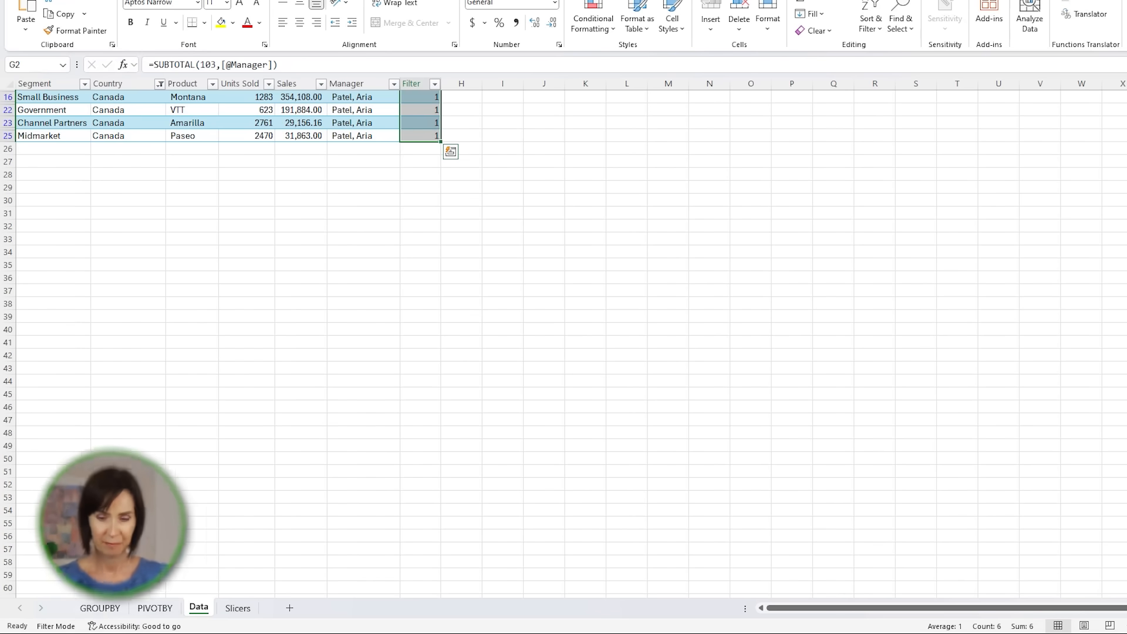
# Step: Build GROUPBY in A1 over Segment:Country with Sales as PERCENTOF, totals 2, sort {-1,-2}
pyautogui.click(237, 610)
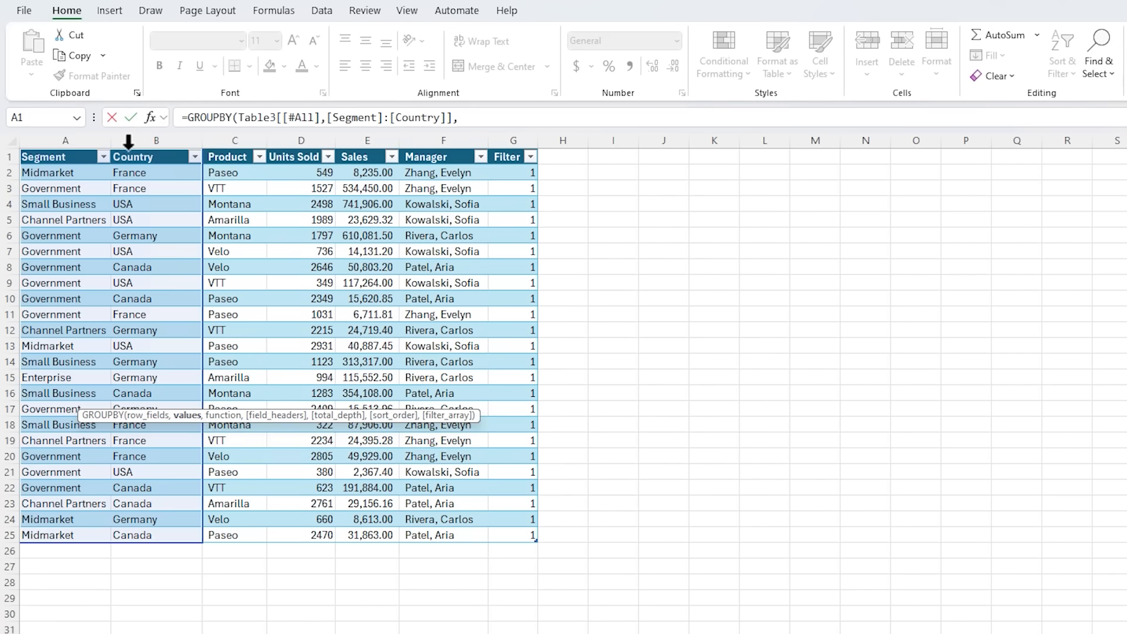
pyautogui.click(367, 156)
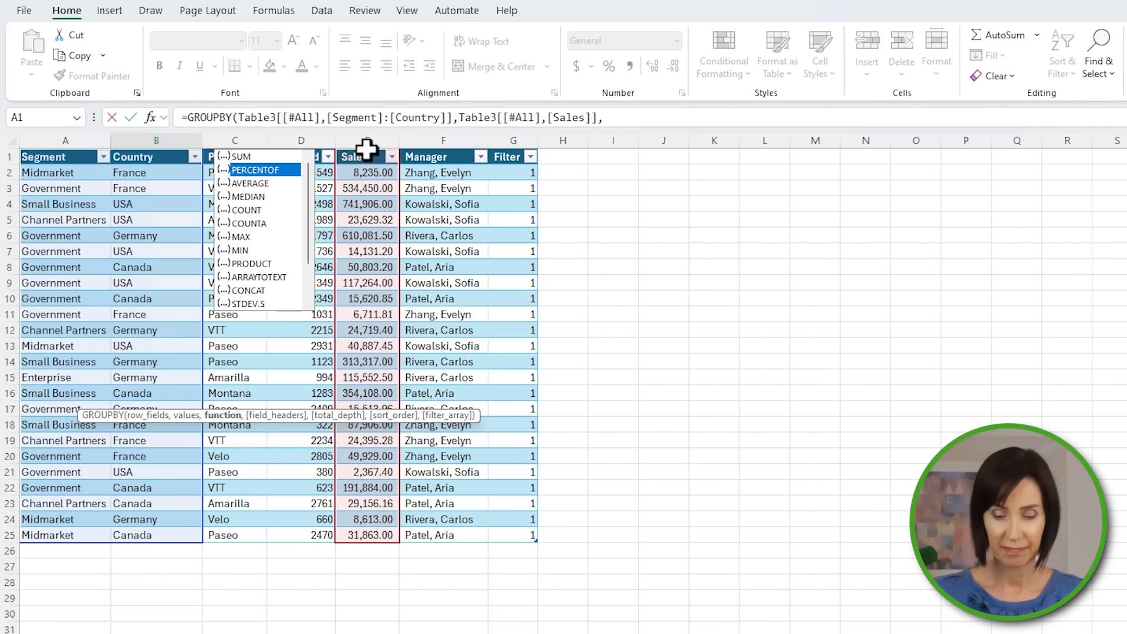
pyautogui.click(256, 170)
pyautogui.write('PERCENTOF,3,2')
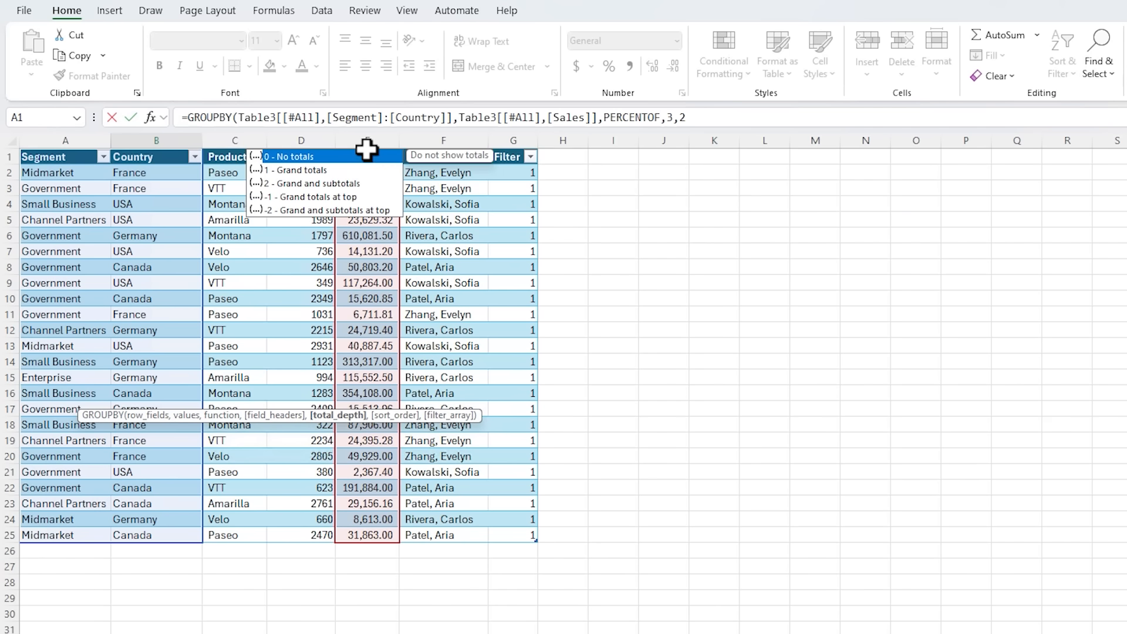
pyautogui.click(290, 157)
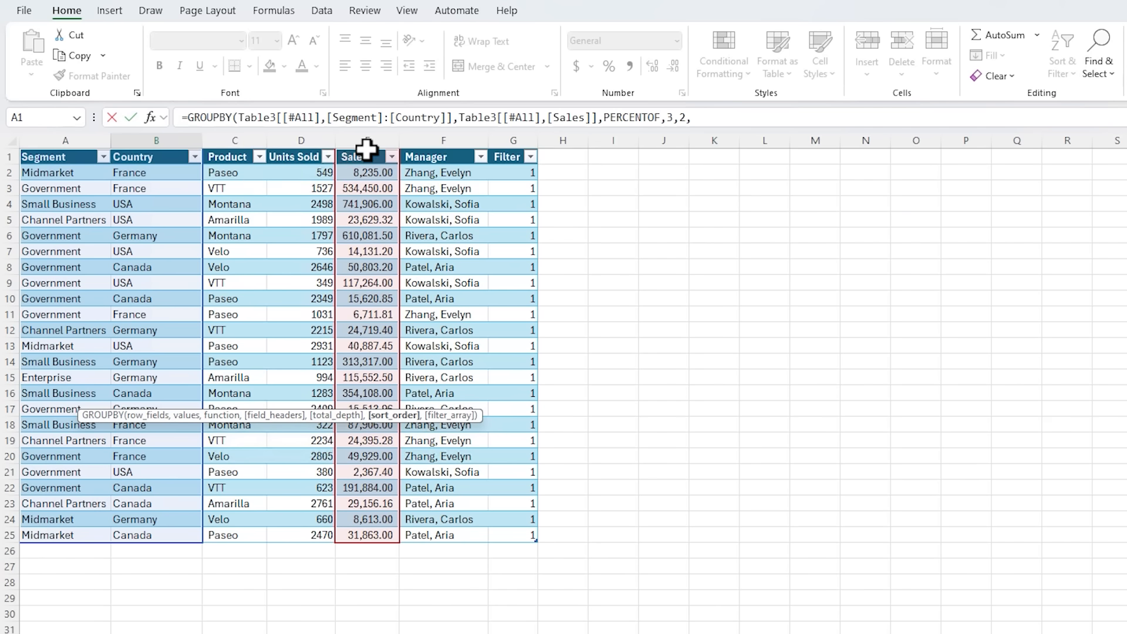
pyautogui.write('{-1,')
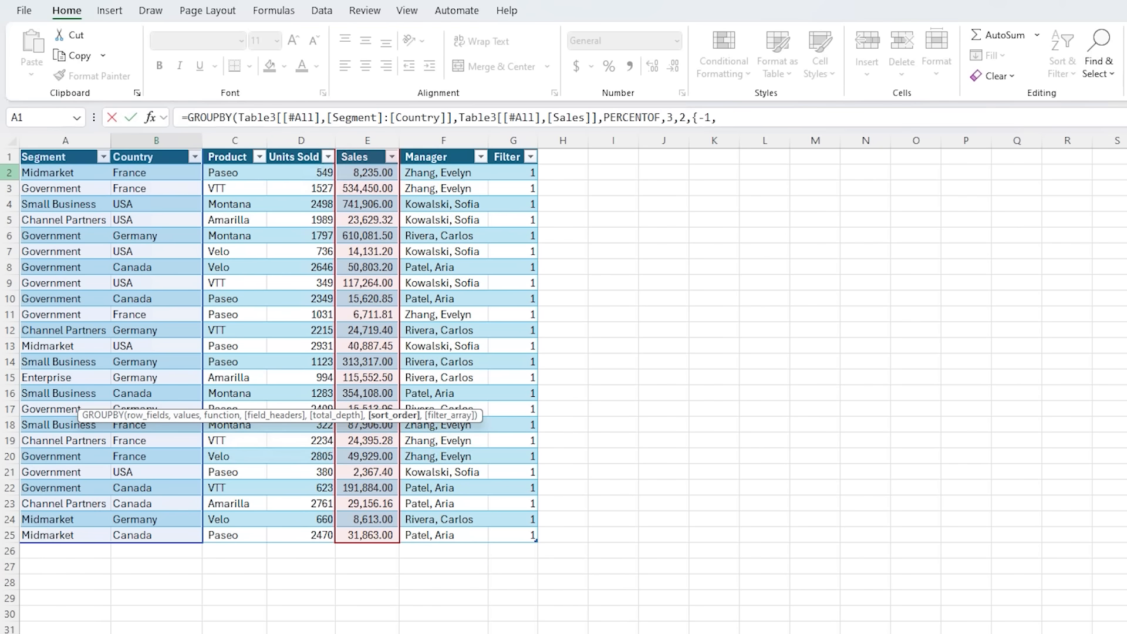
pyautogui.write('-2}')
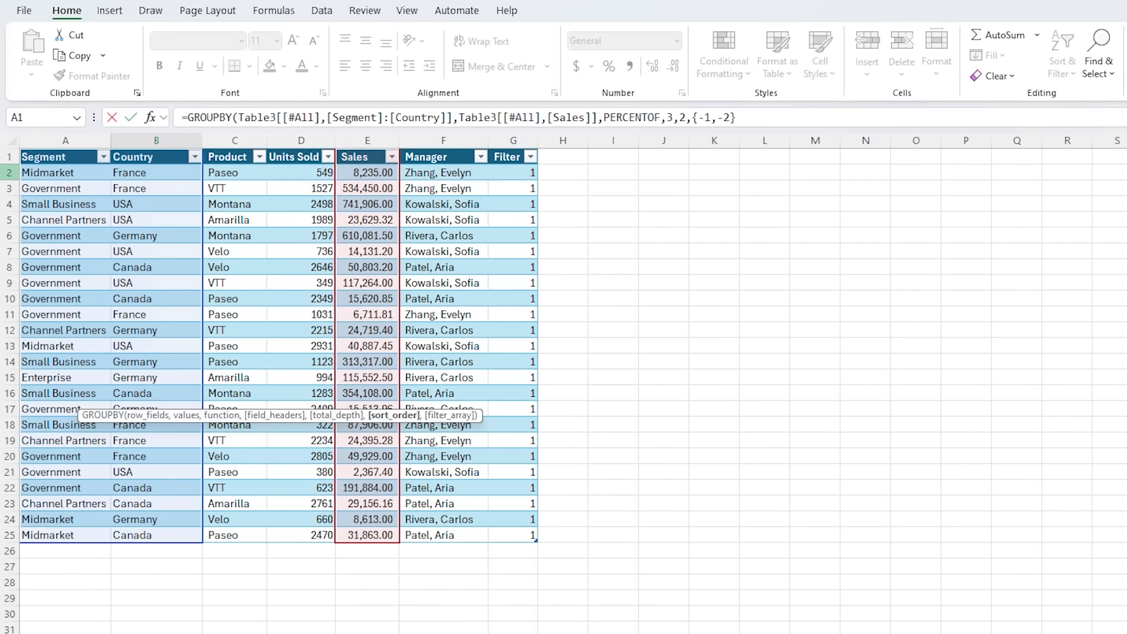
pyautogui.write(',Table3[[#All],[Filter]])')
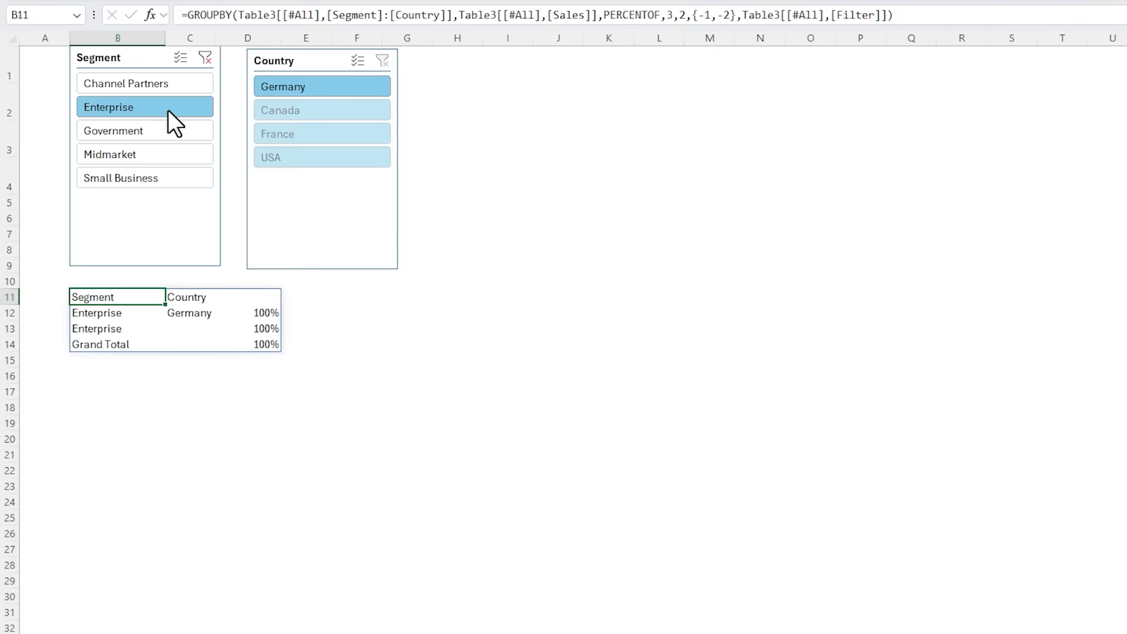
# Step: Add Small Business to the Segment slicer filter and open the GROUPBY formula in B11
pyautogui.click(145, 177)
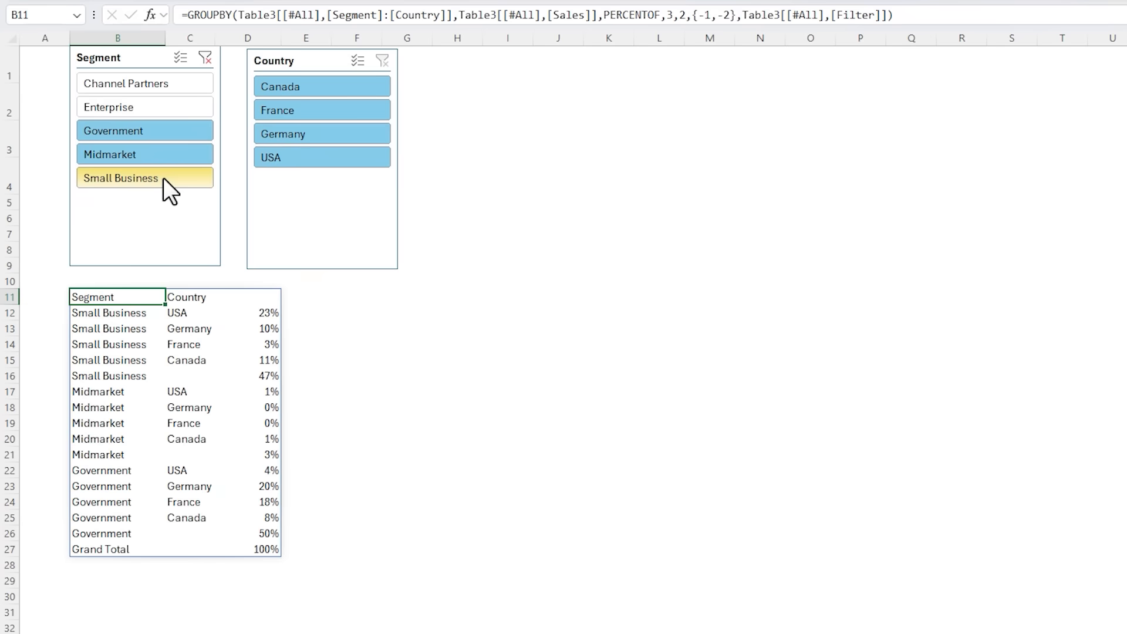
pyautogui.doubleClick(94, 297)
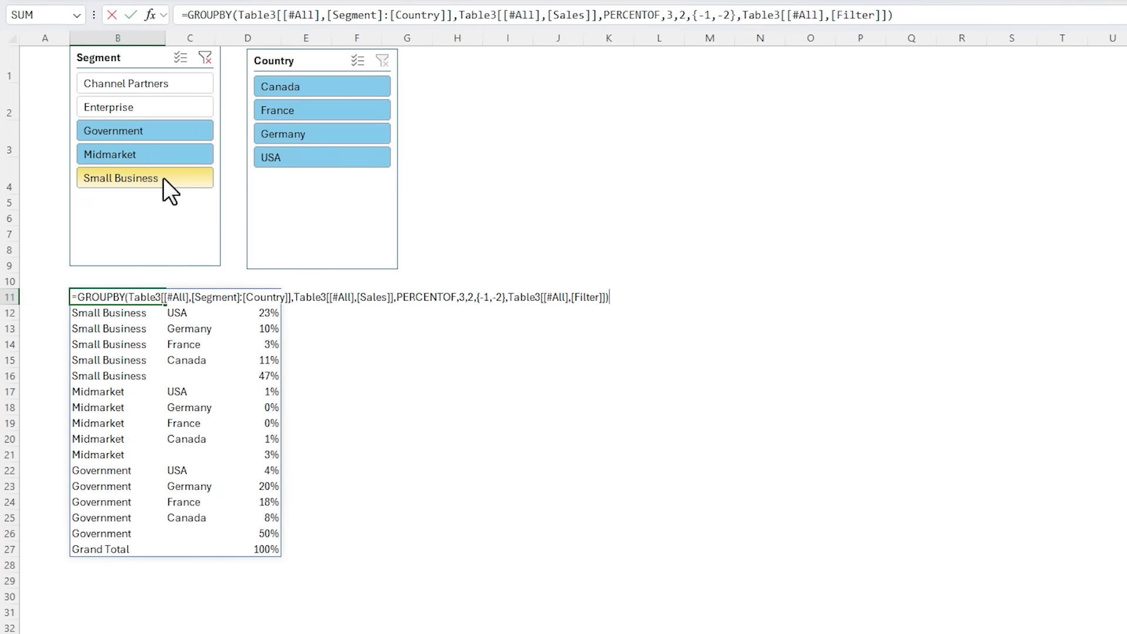